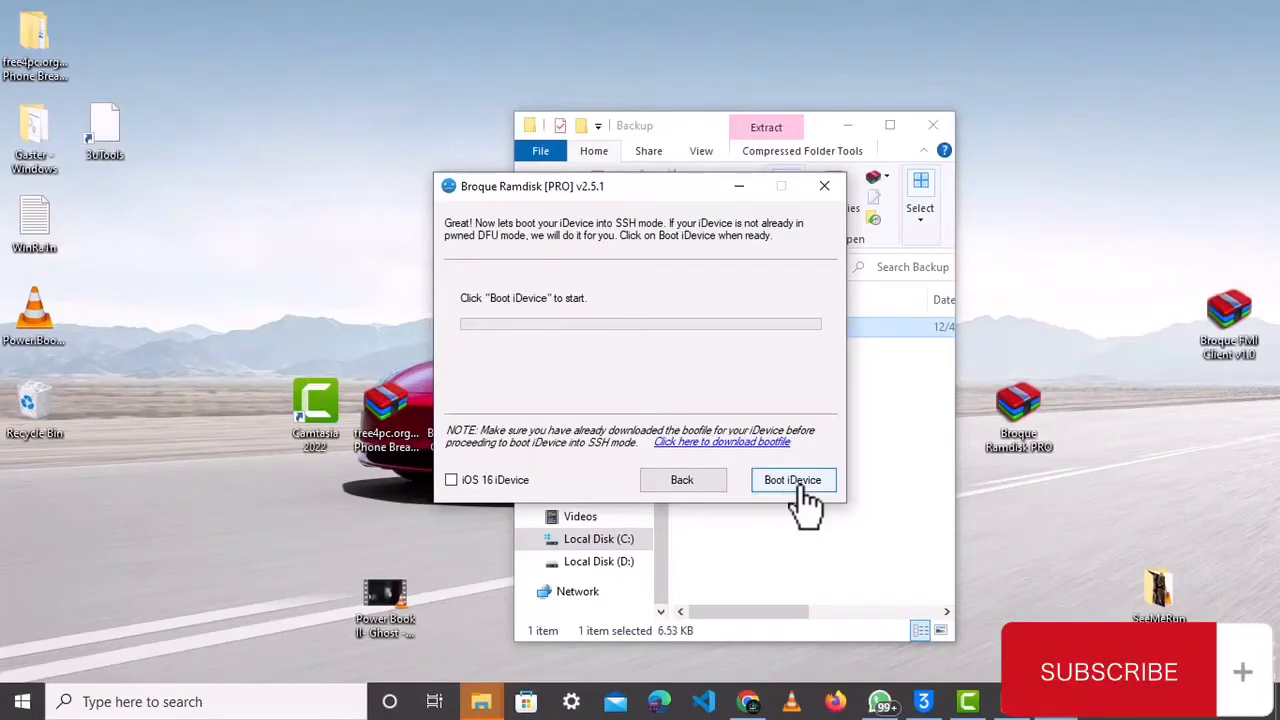
Start the SSH-mode boot, then exit Broque Ramdisk PRO and dismiss the subscribe reminder.
left_click(792, 480)
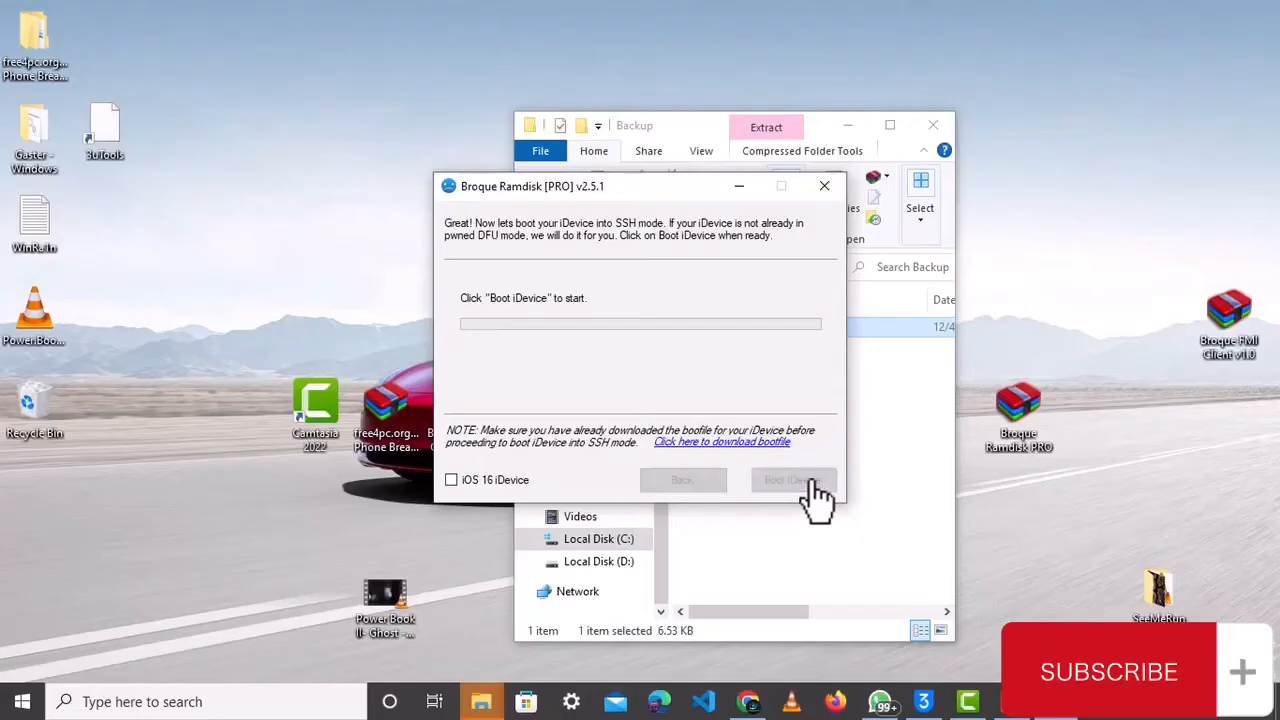
left_click(793, 480)
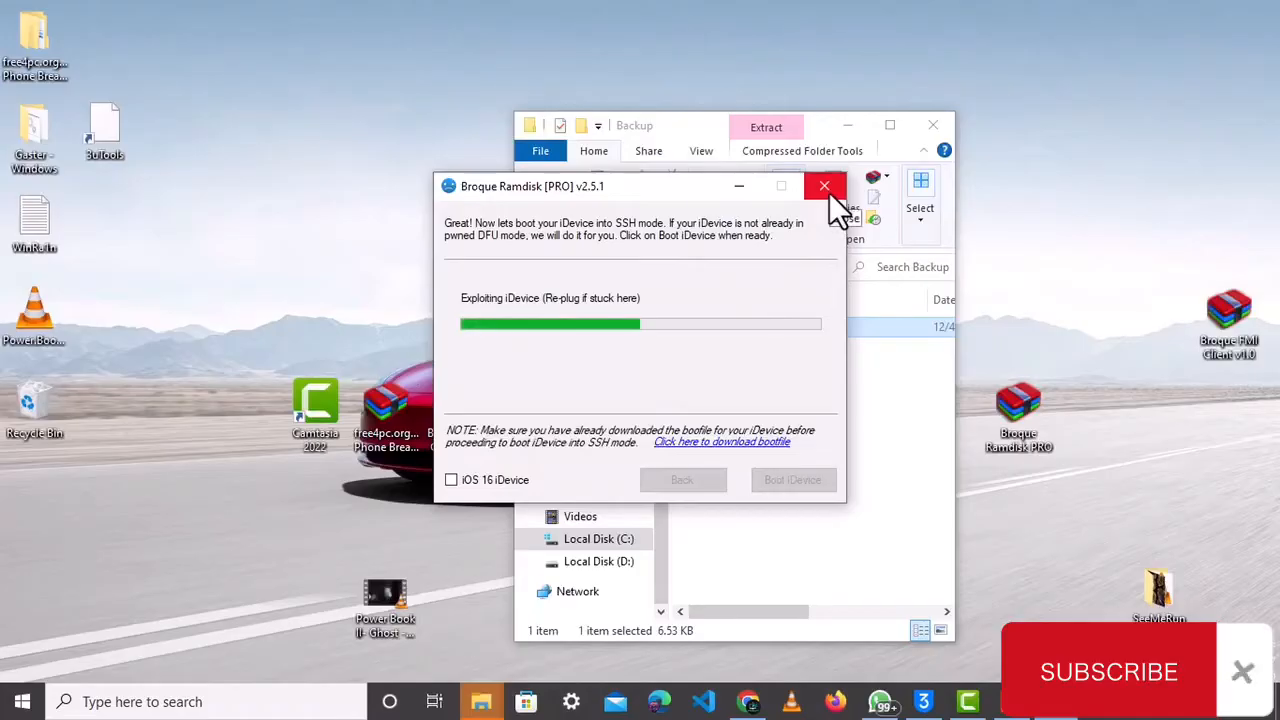
mouse_move(808, 330)
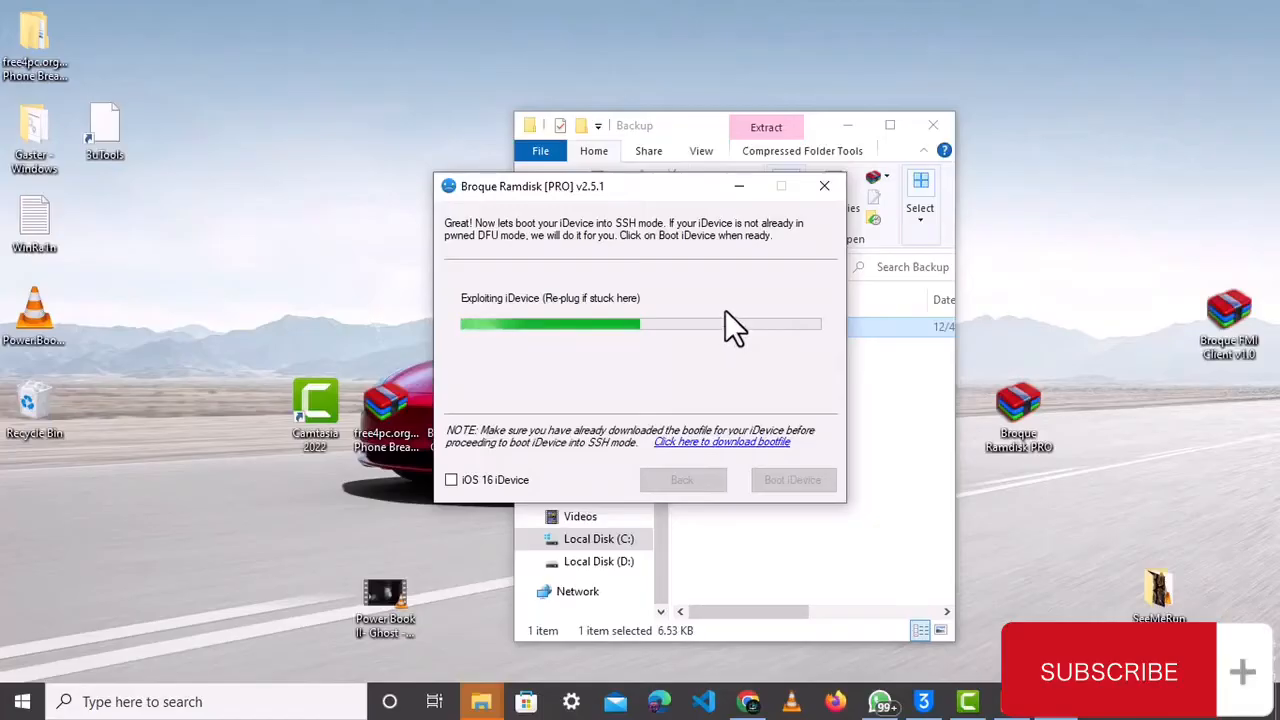
mouse_move(815, 255)
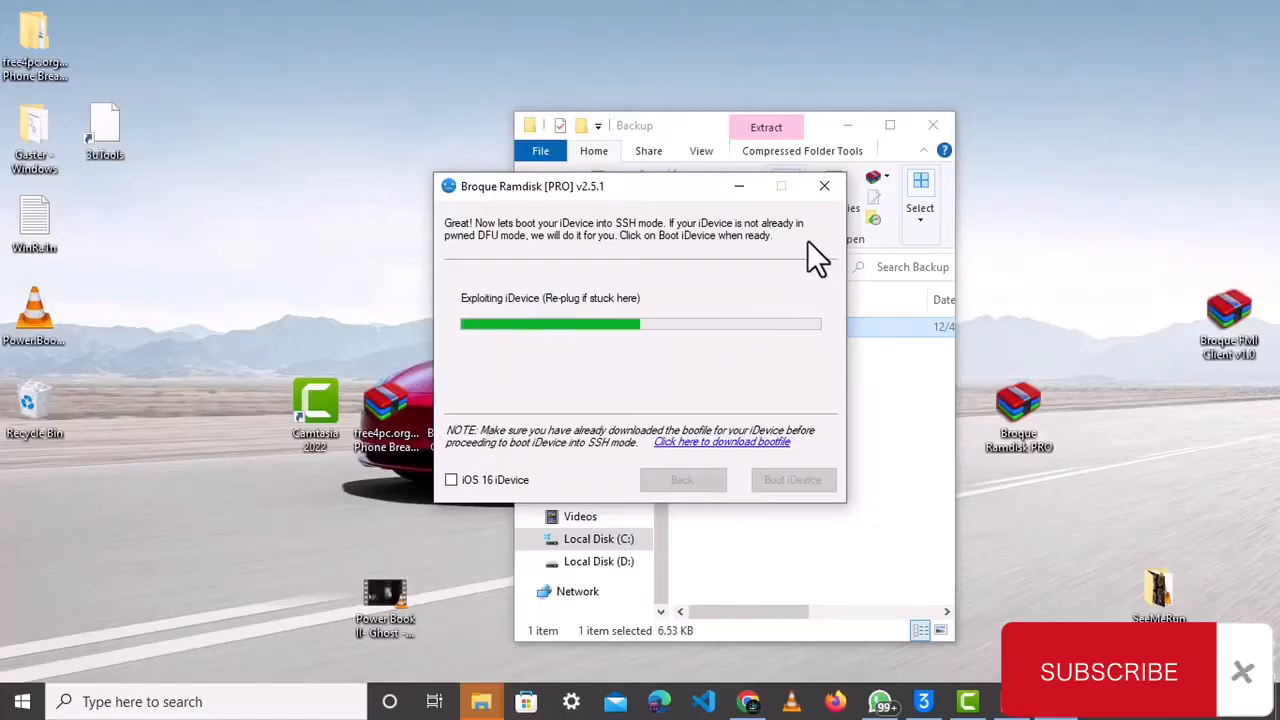
mouse_move(824, 186)
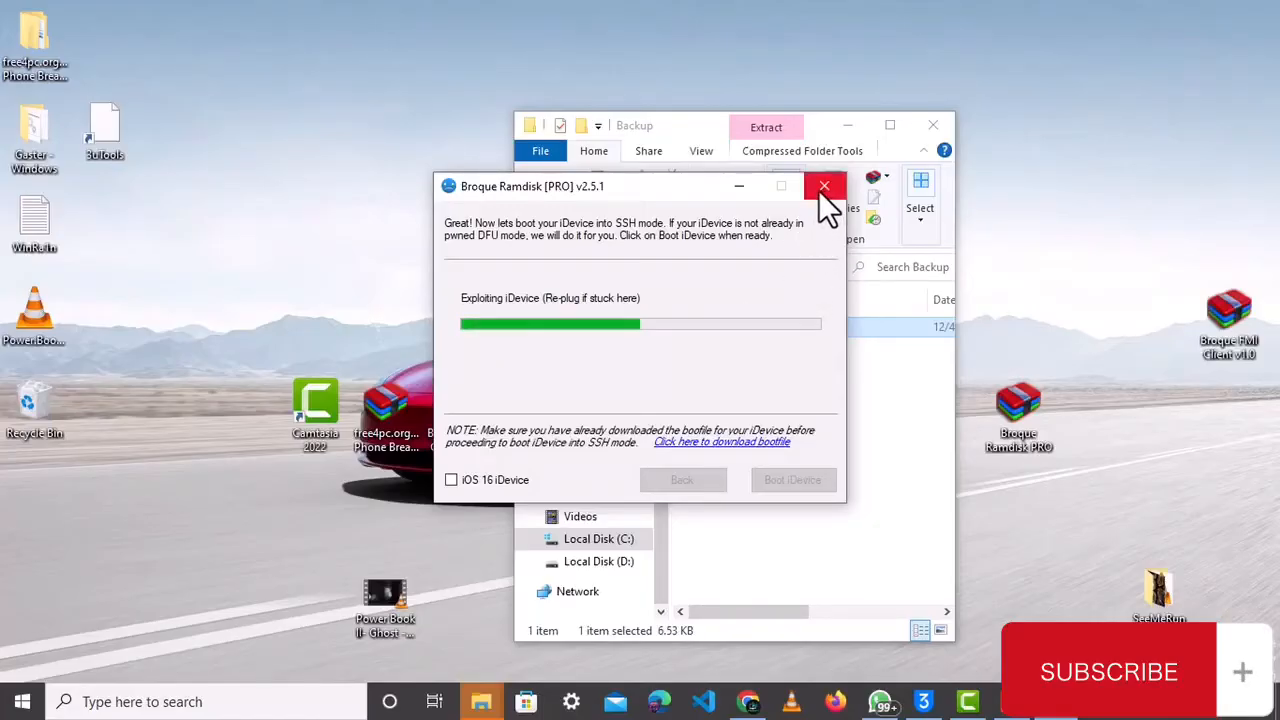
left_click(824, 186)
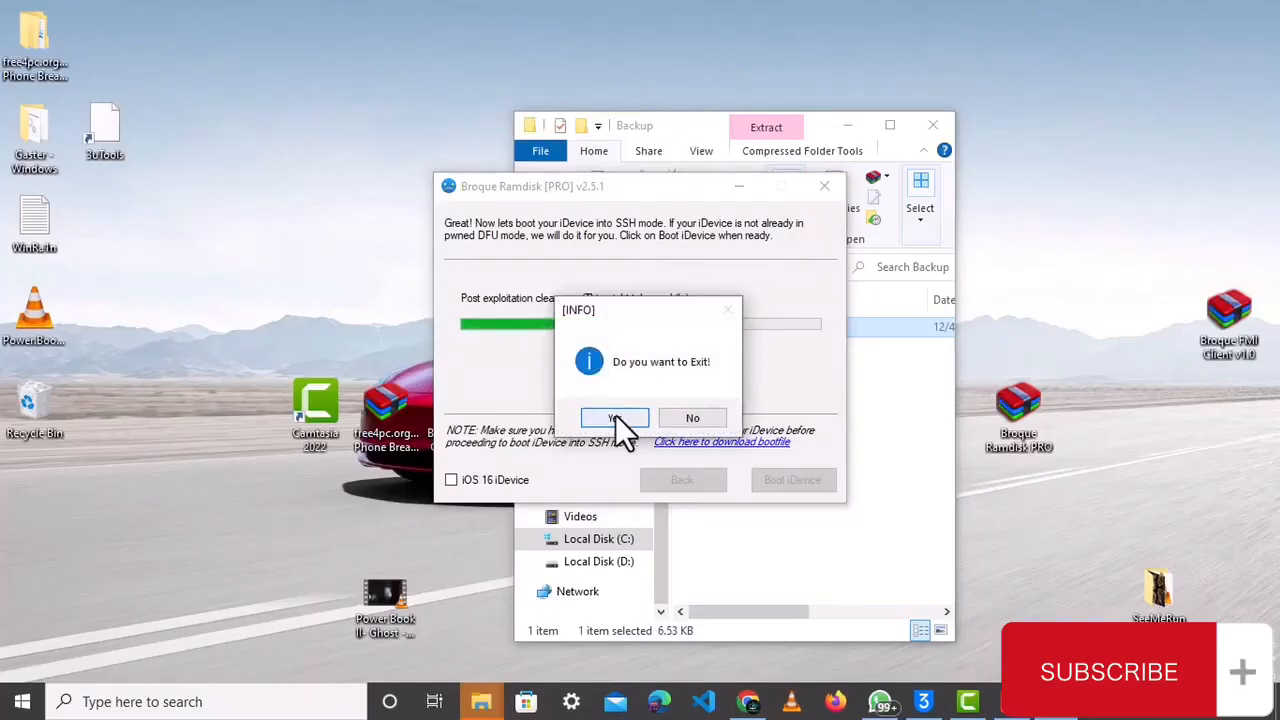
left_click(614, 417)
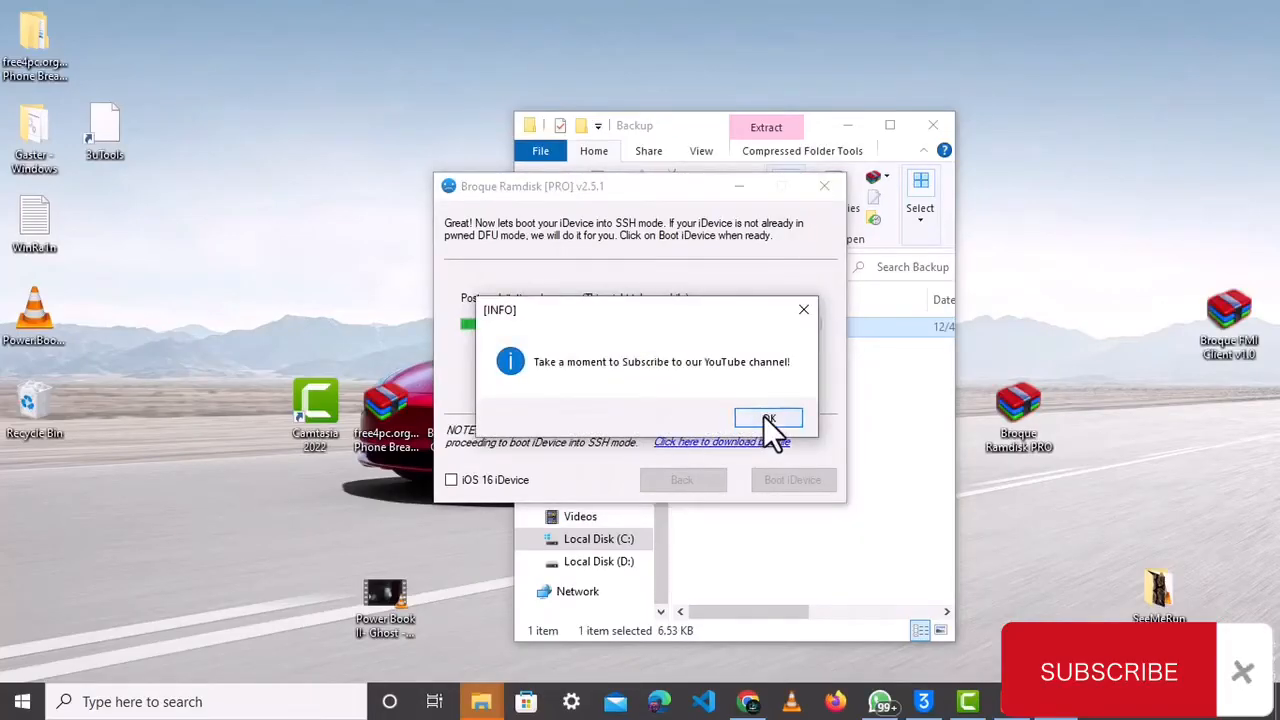
left_click(768, 418)
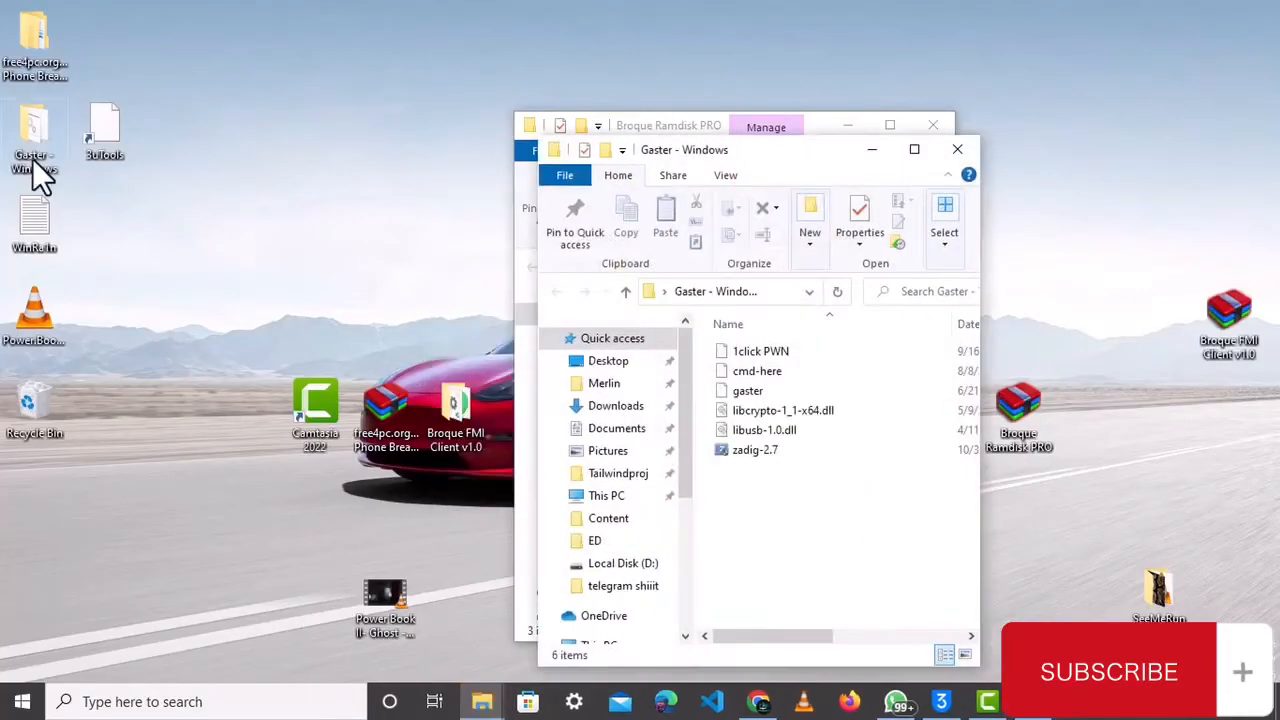
mouse_move(763, 513)
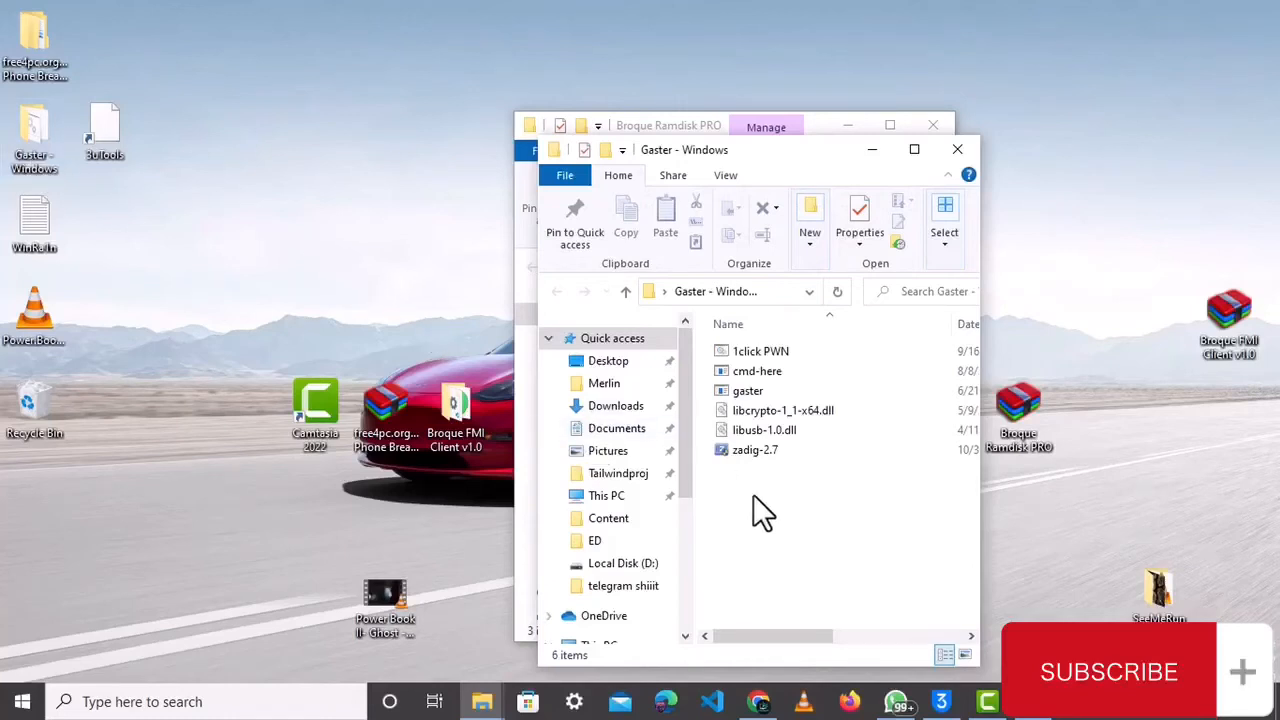
mouse_move(790, 515)
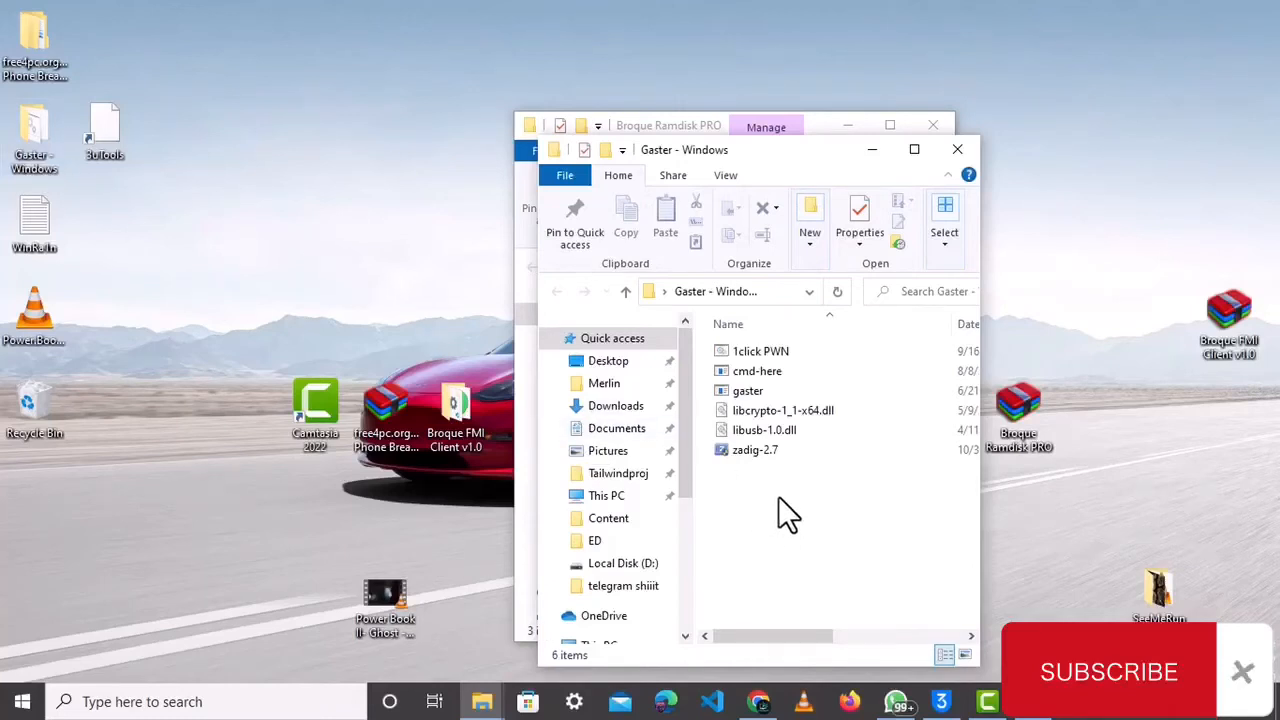
Select and run zadig-2.7 from the Gaster - Windows folder.
left_click(755, 449)
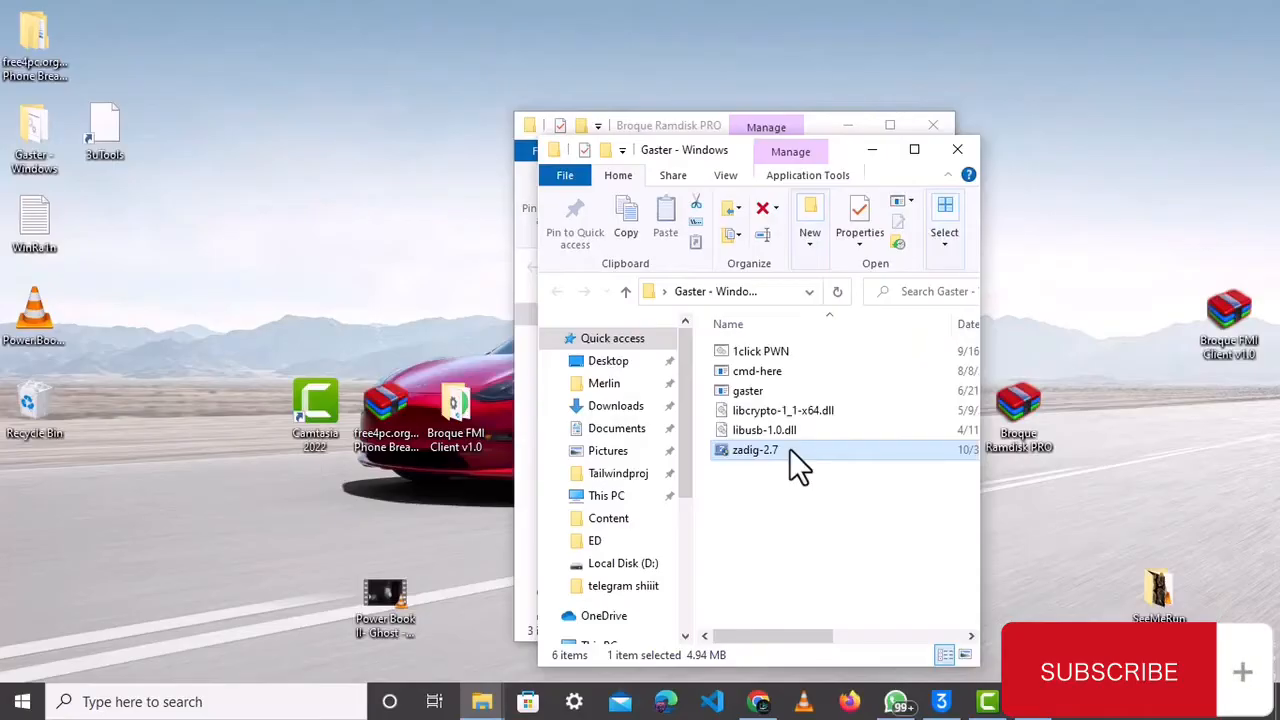
double_click(755, 449)
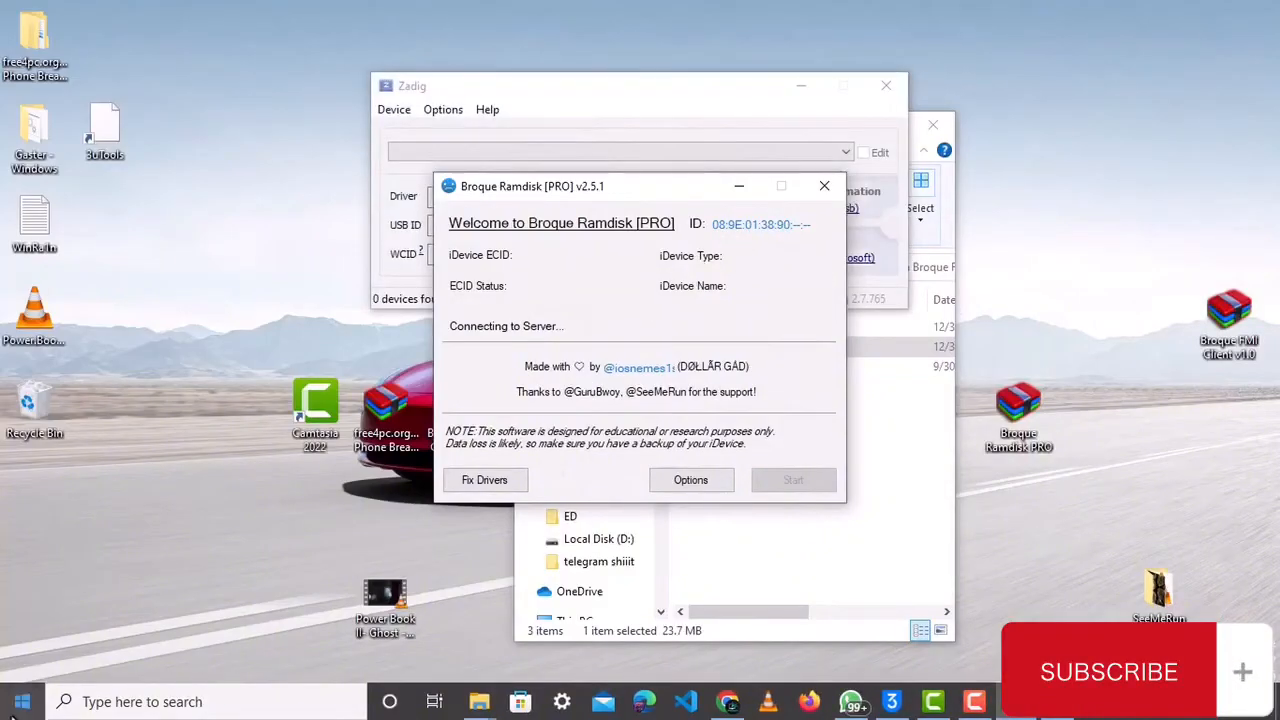
Search the Start menu for 'dev' to find Device Manager.
left_click(22, 701)
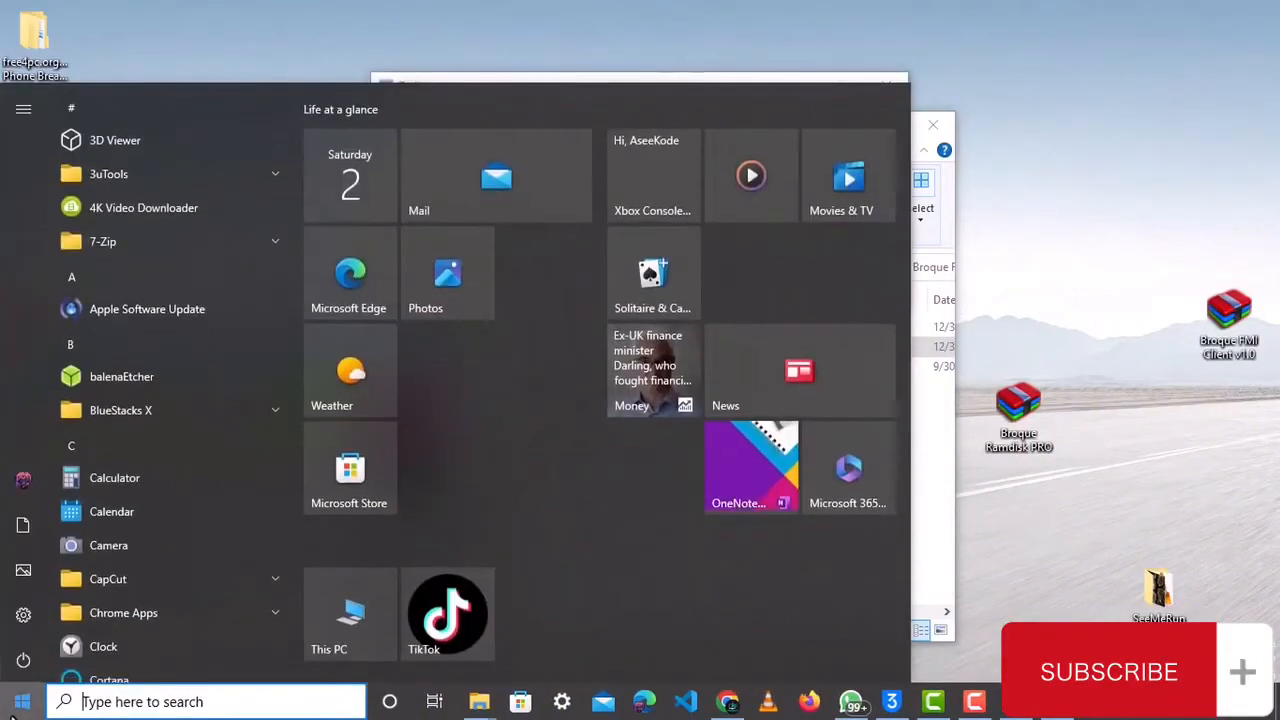
type("dev")
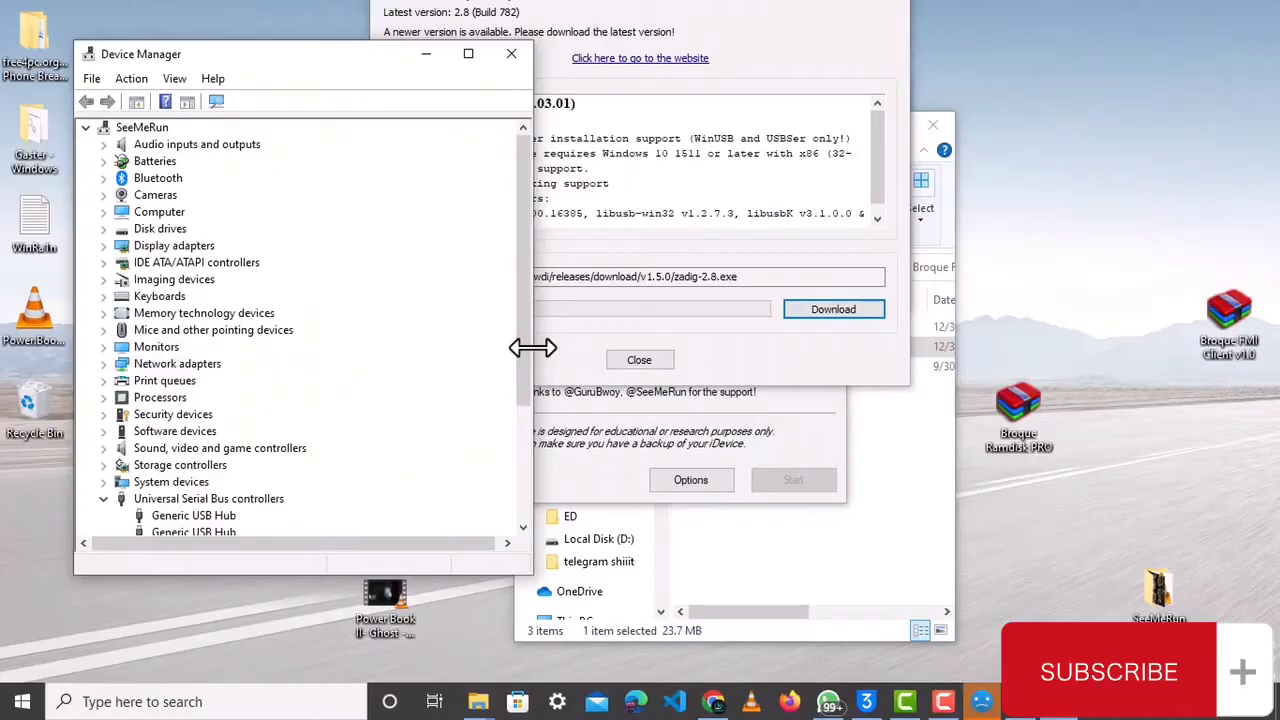
Expand Universal Serial Bus controllers in Device Manager and bring Zadig to the front.
left_click(85, 127)
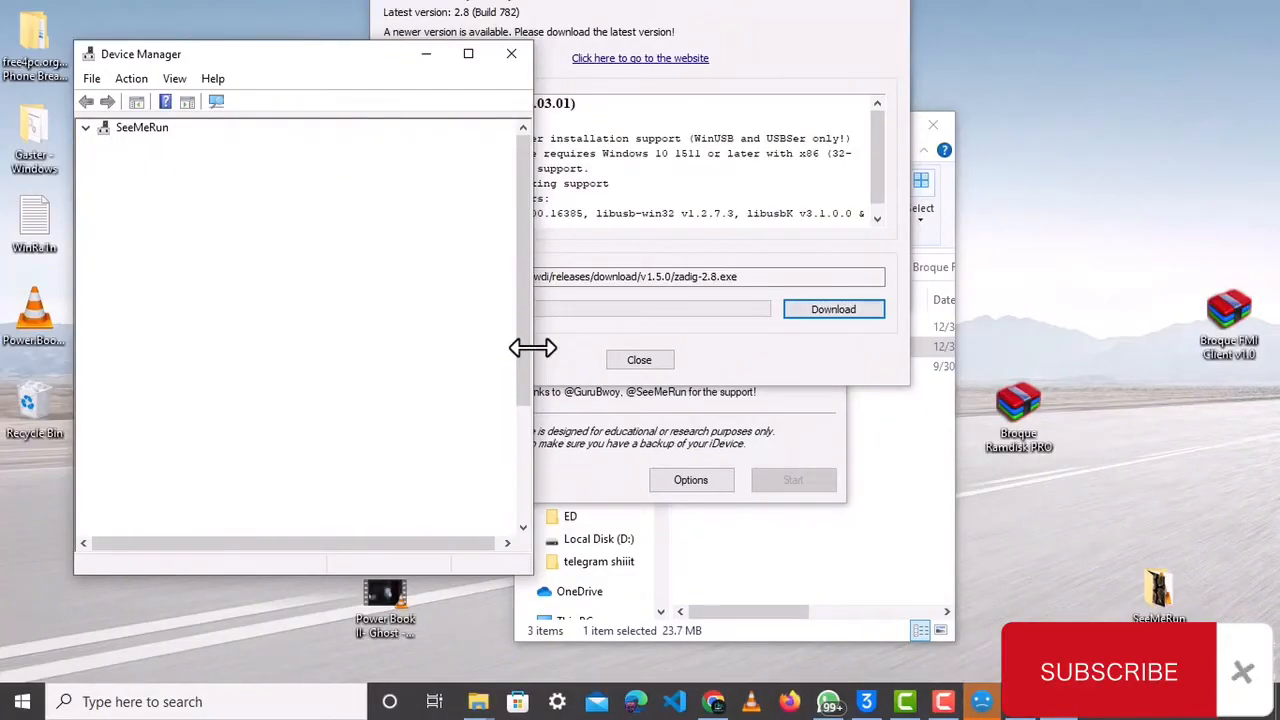
left_click(104, 127)
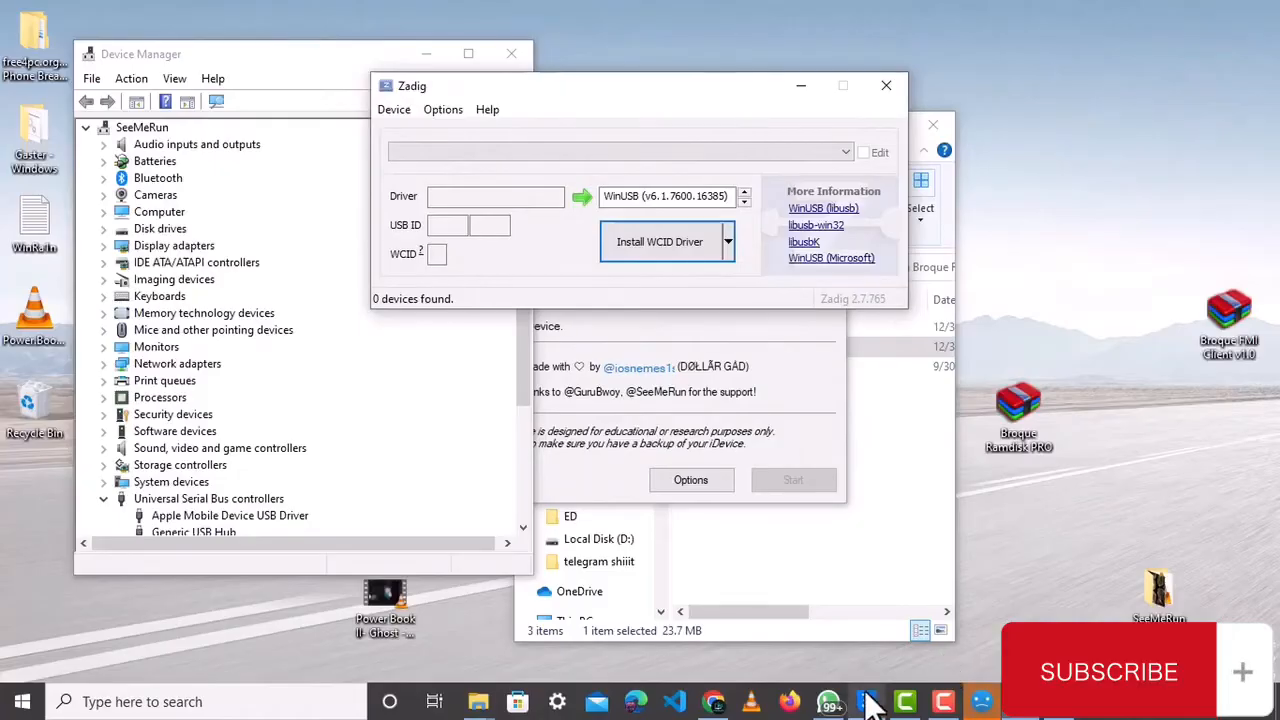
left_click(865, 701)
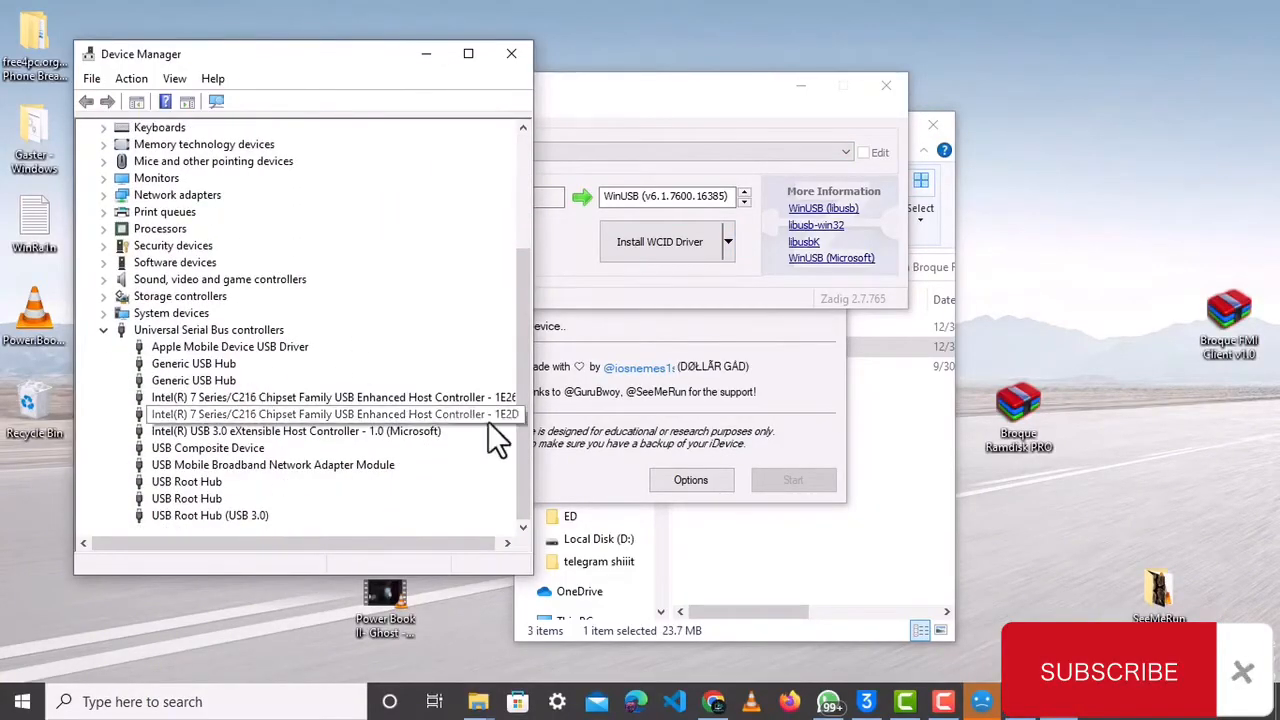
scroll("up", 3)
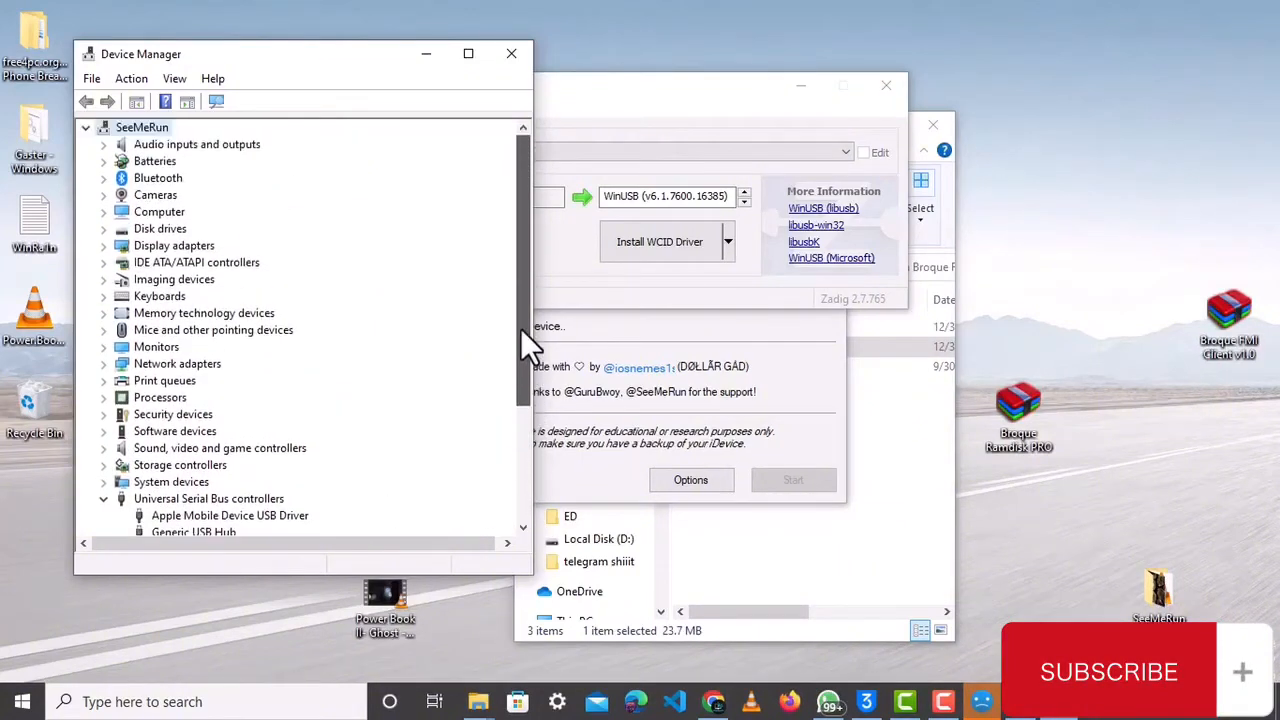
mouse_move(640, 118)
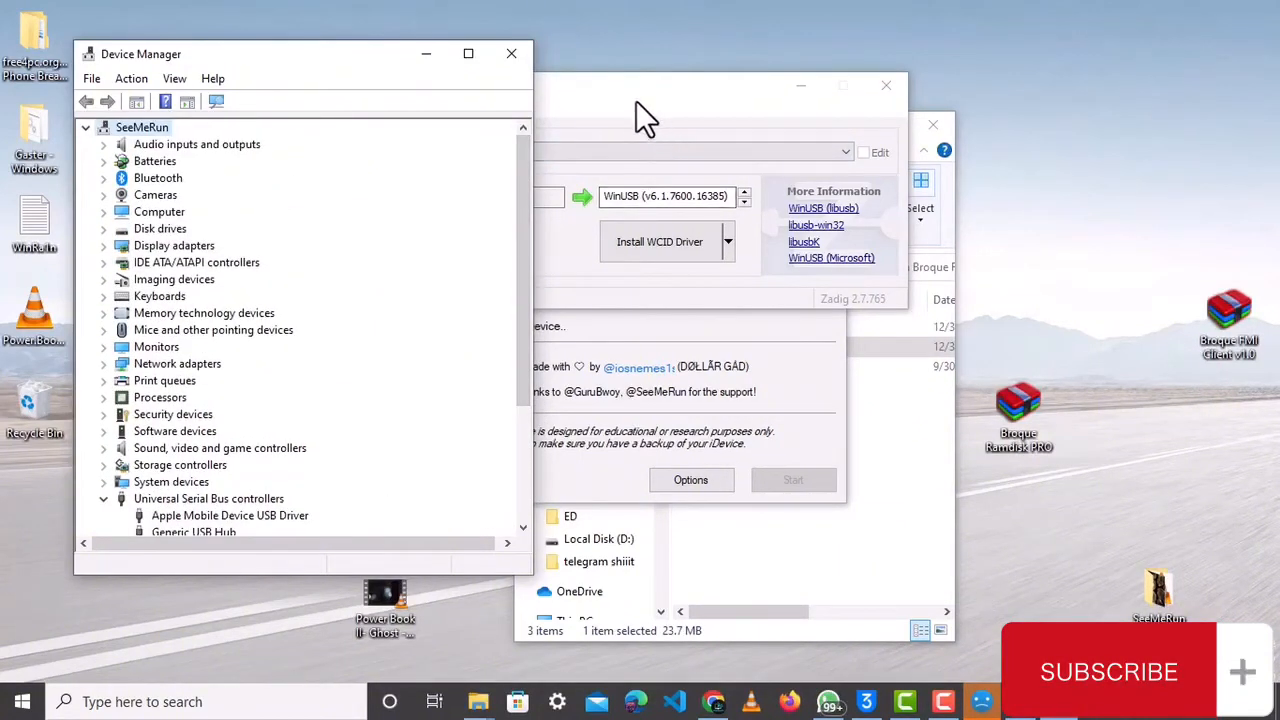
left_click(640, 95)
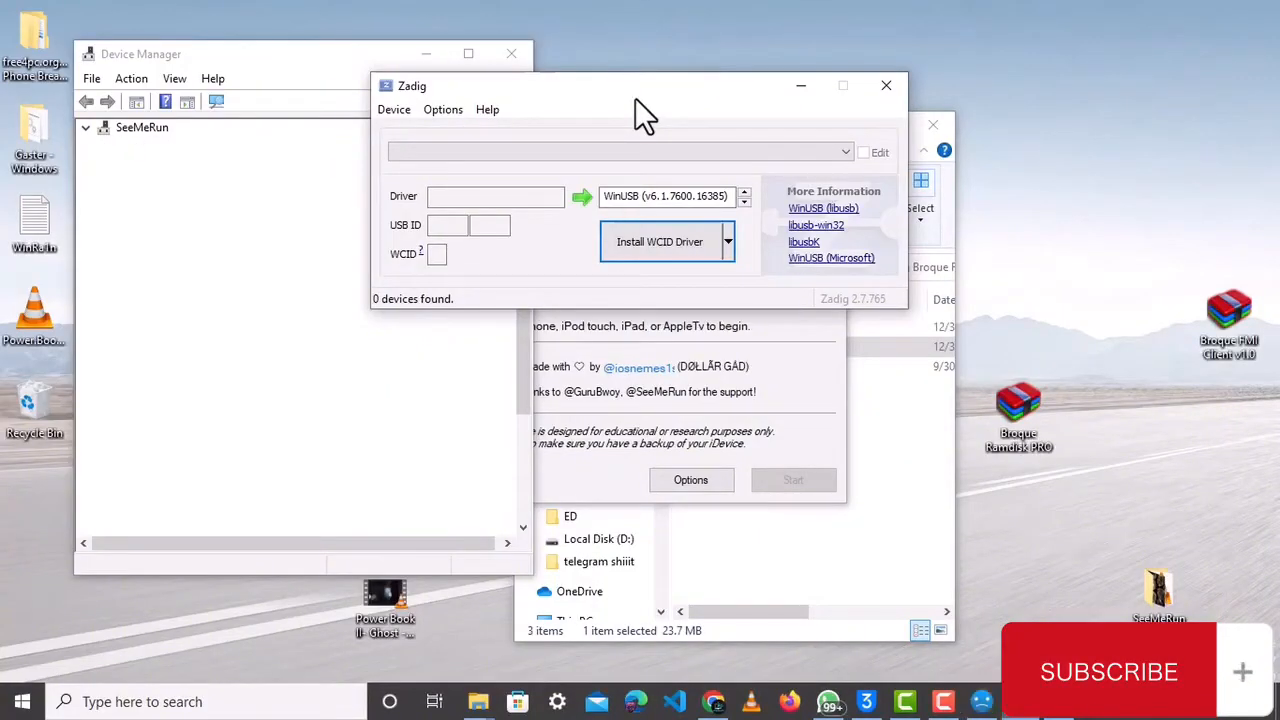
left_click(85, 127)
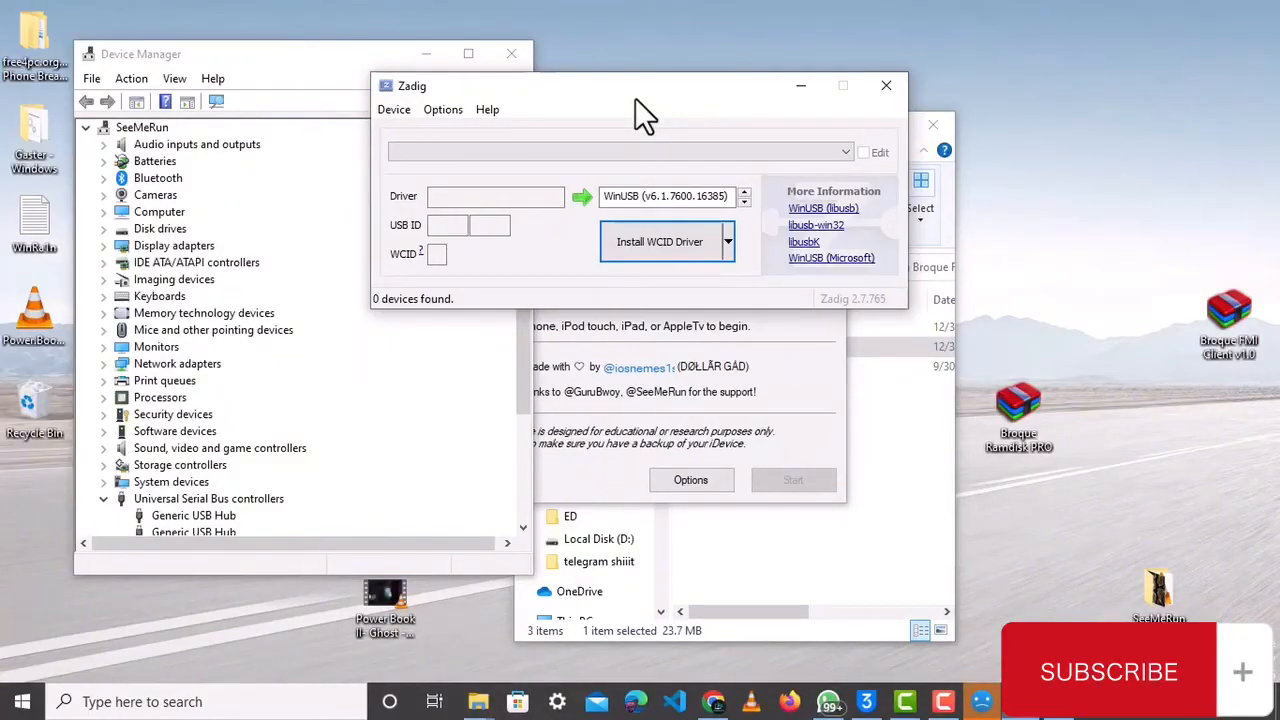
left_click(85, 127)
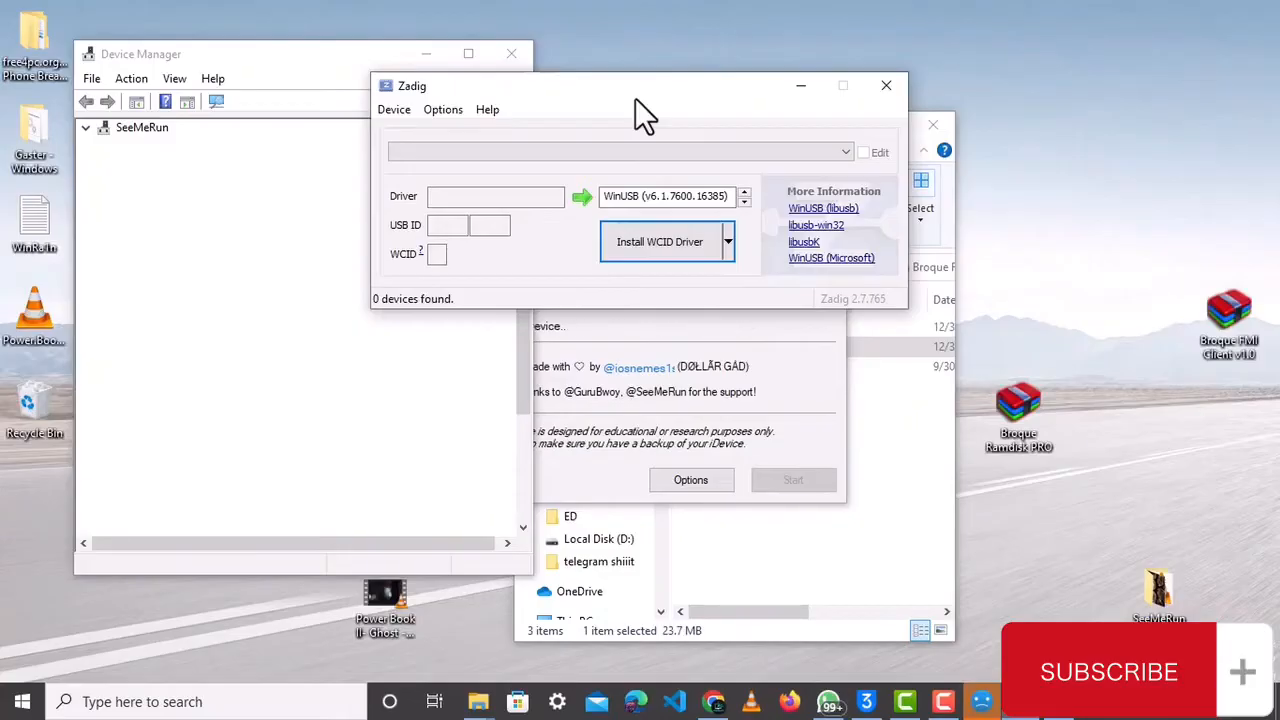
left_click(85, 127)
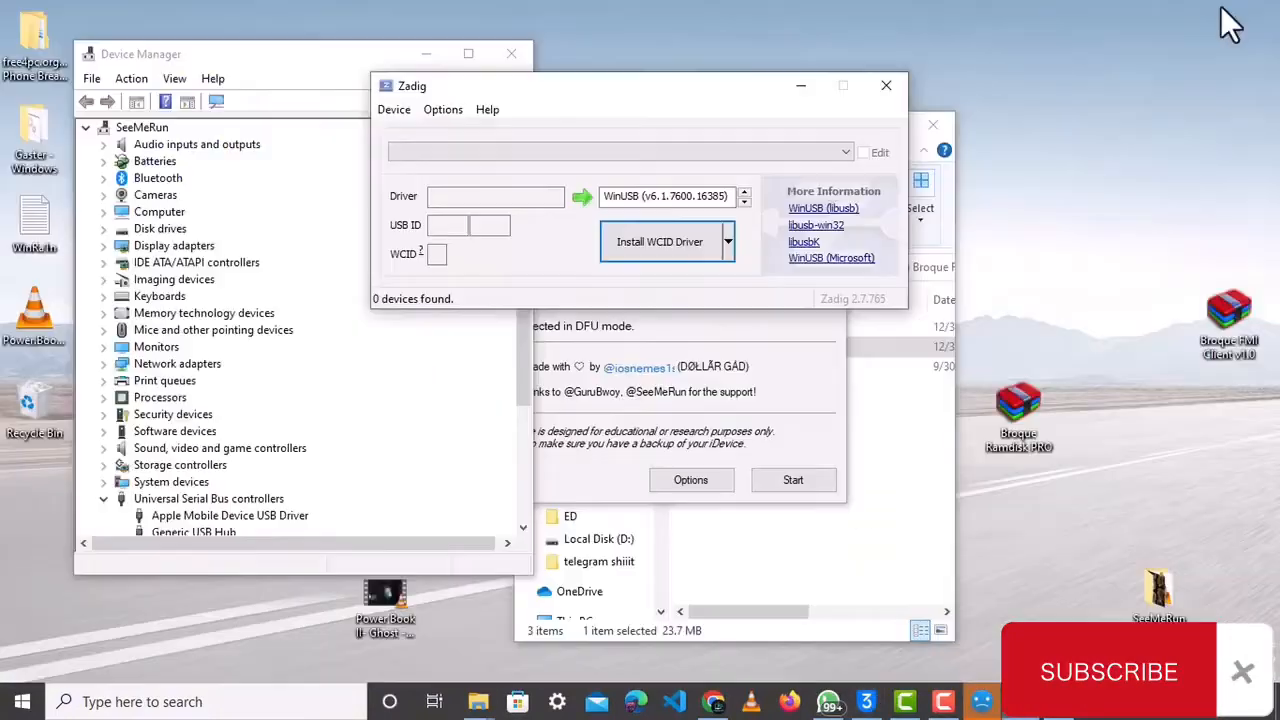
mouse_move(555, 265)
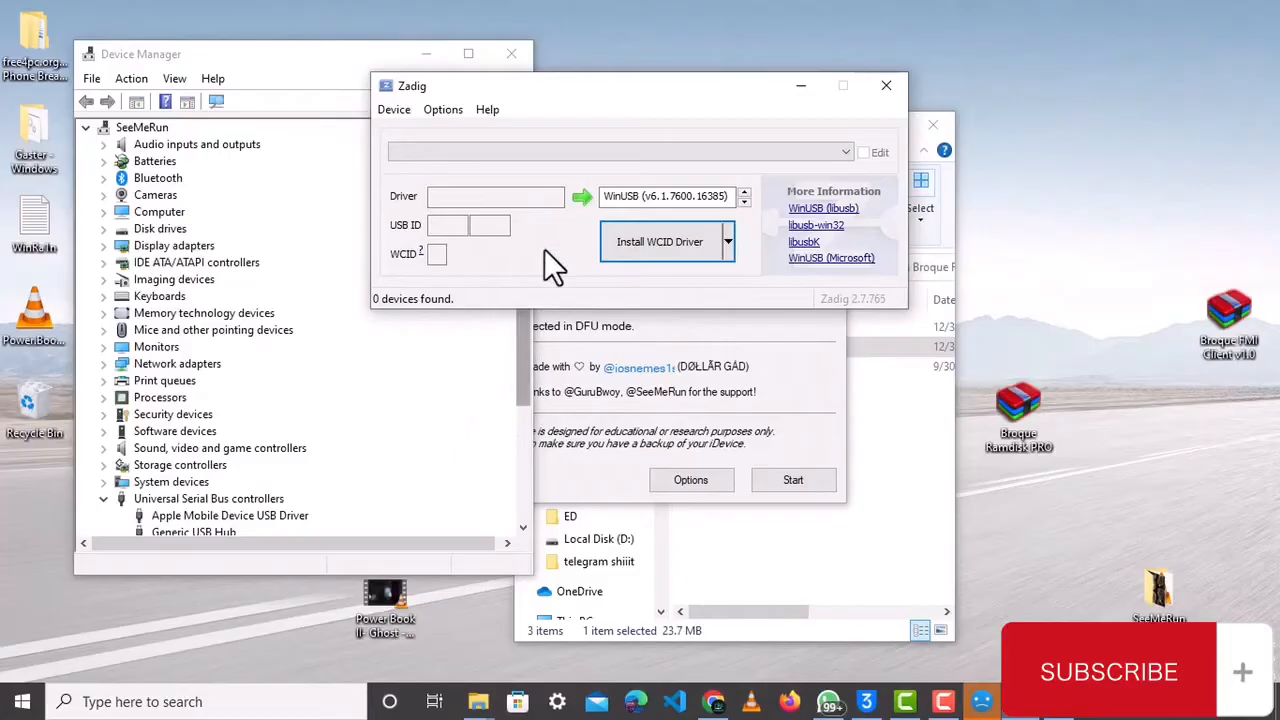
List all devices, pick Apple Mobile Device (DFU Mode), target libusbK, and replace the driver.
left_click(442, 109)
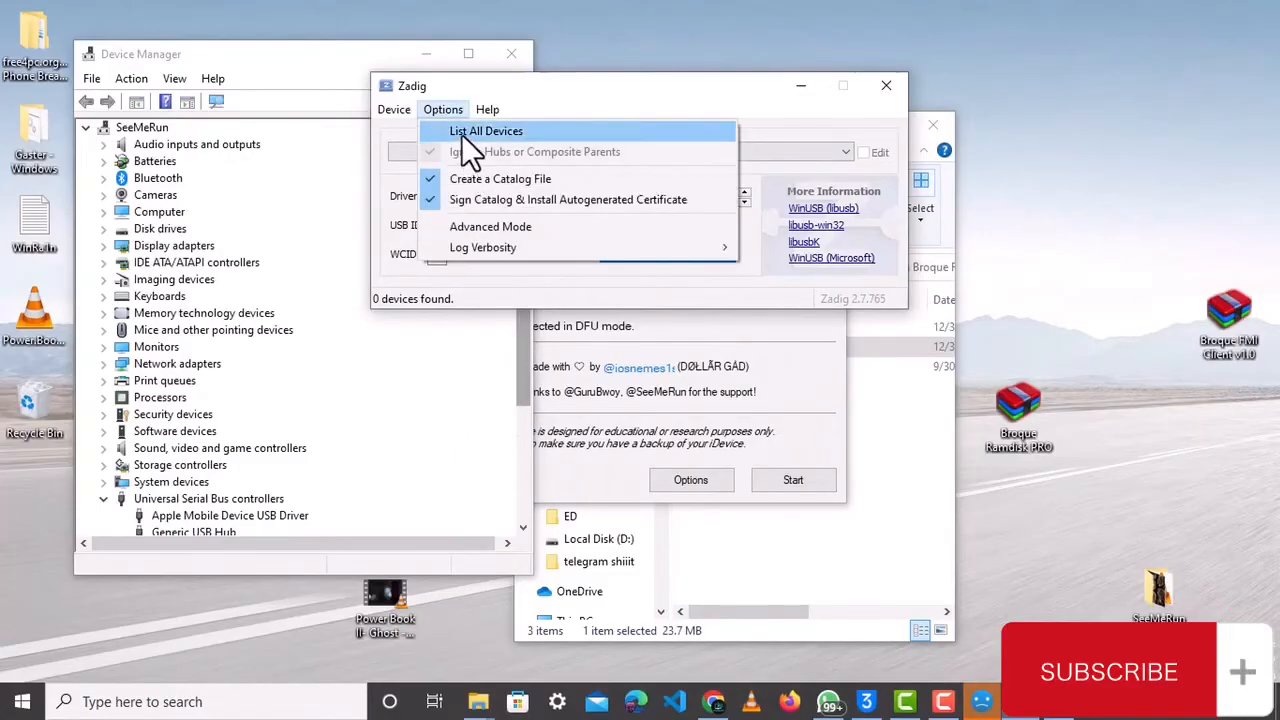
left_click(486, 130)
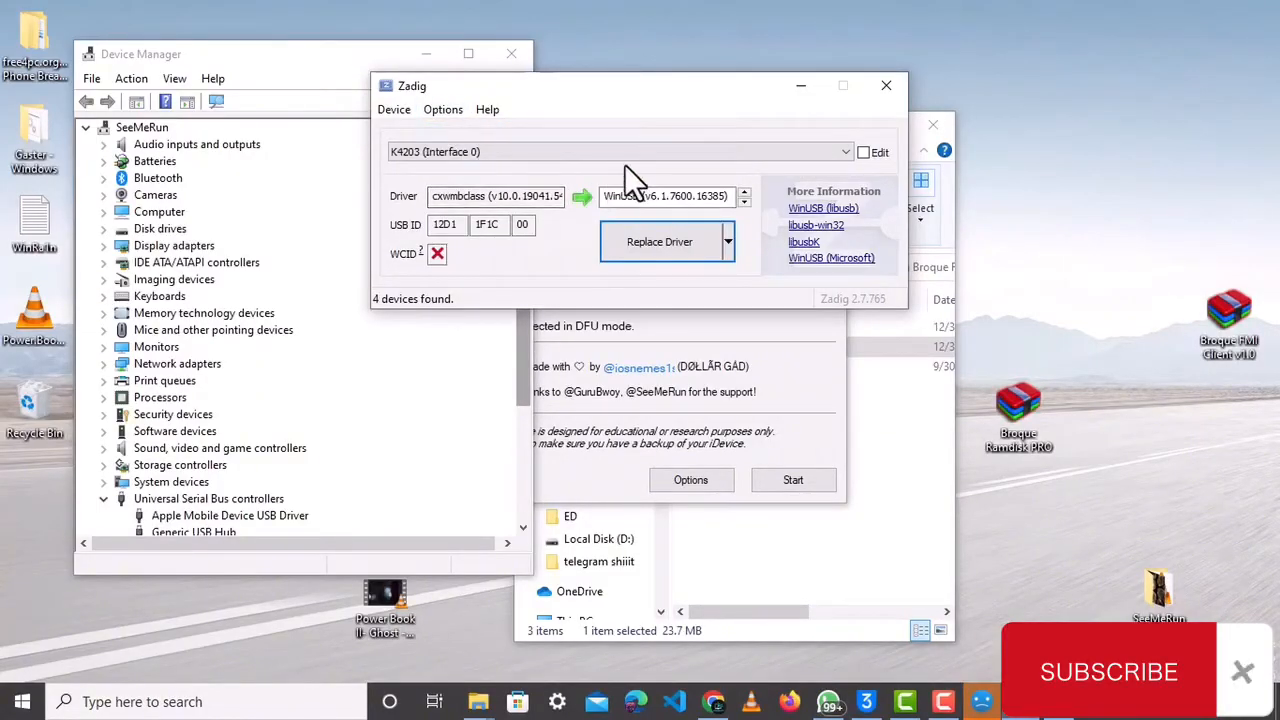
left_click(845, 152)
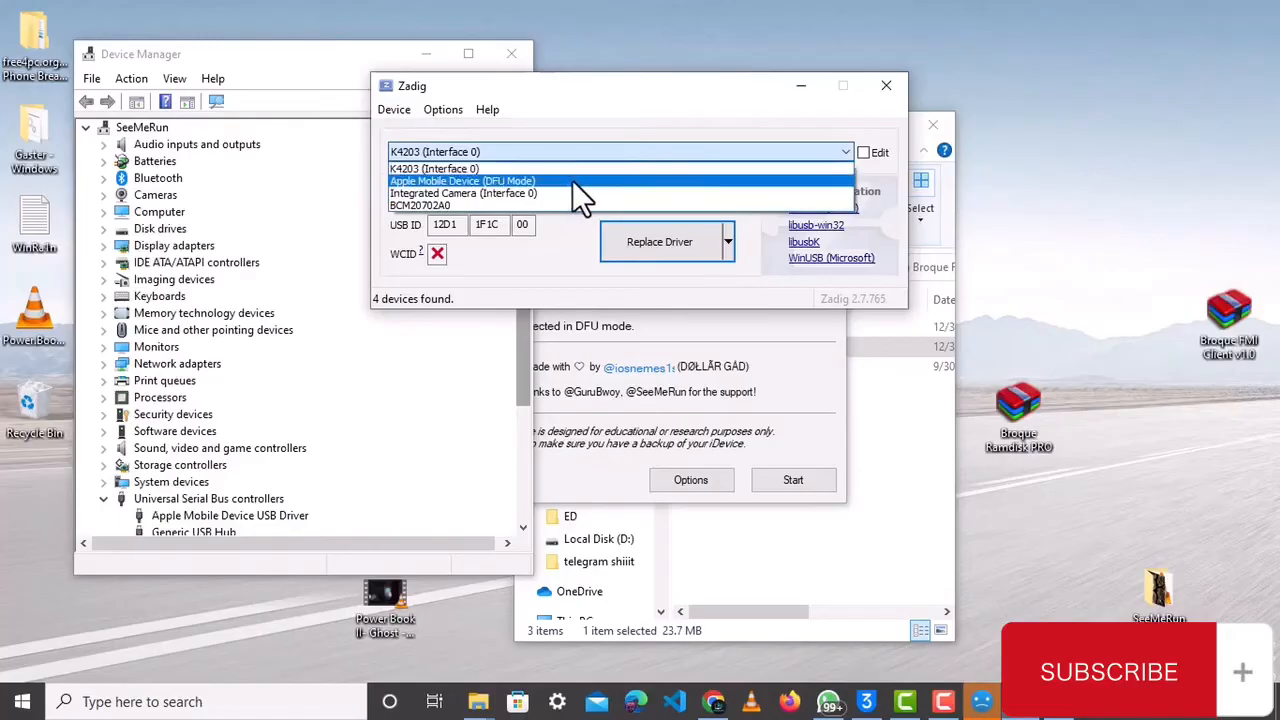
left_click(462, 181)
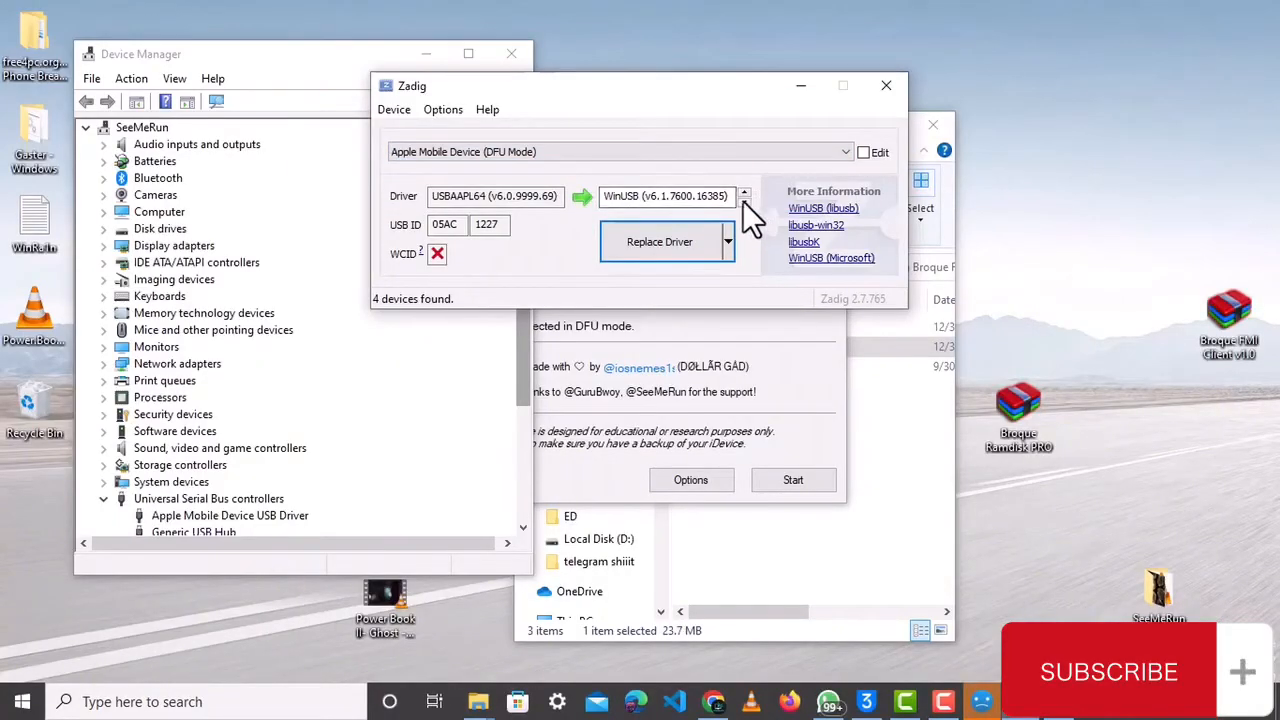
left_click(744, 205)
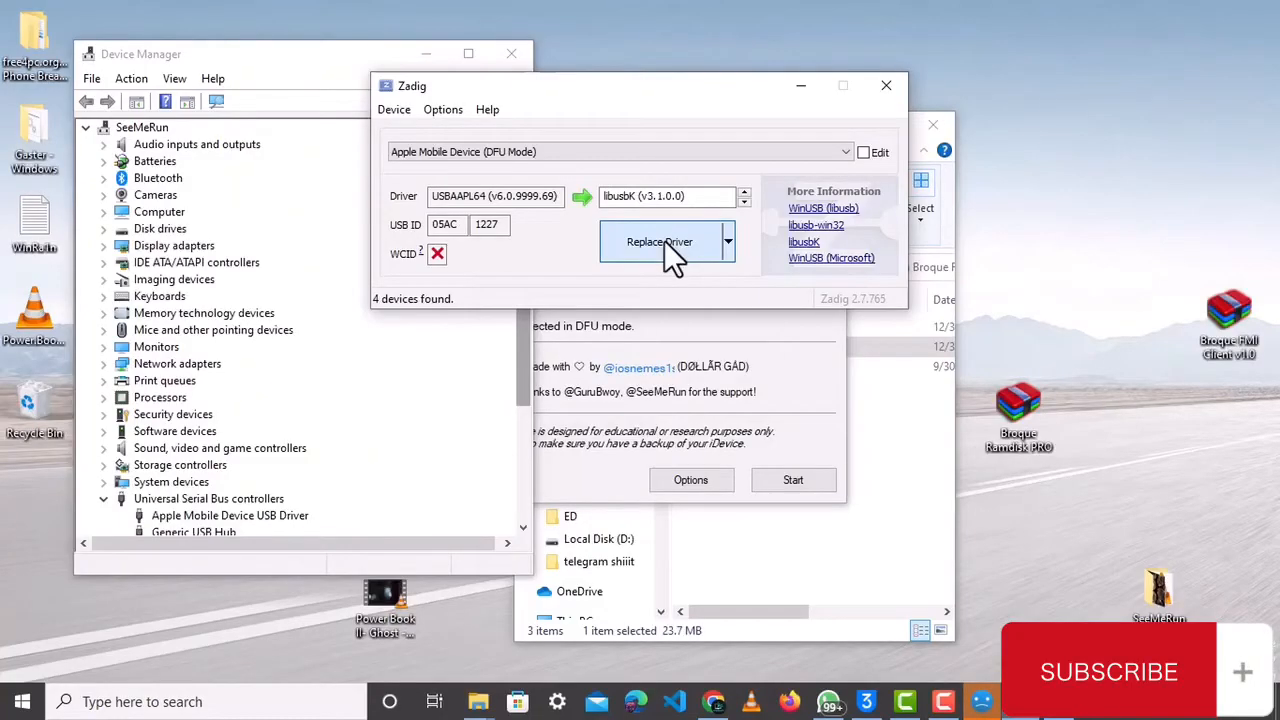
left_click(660, 242)
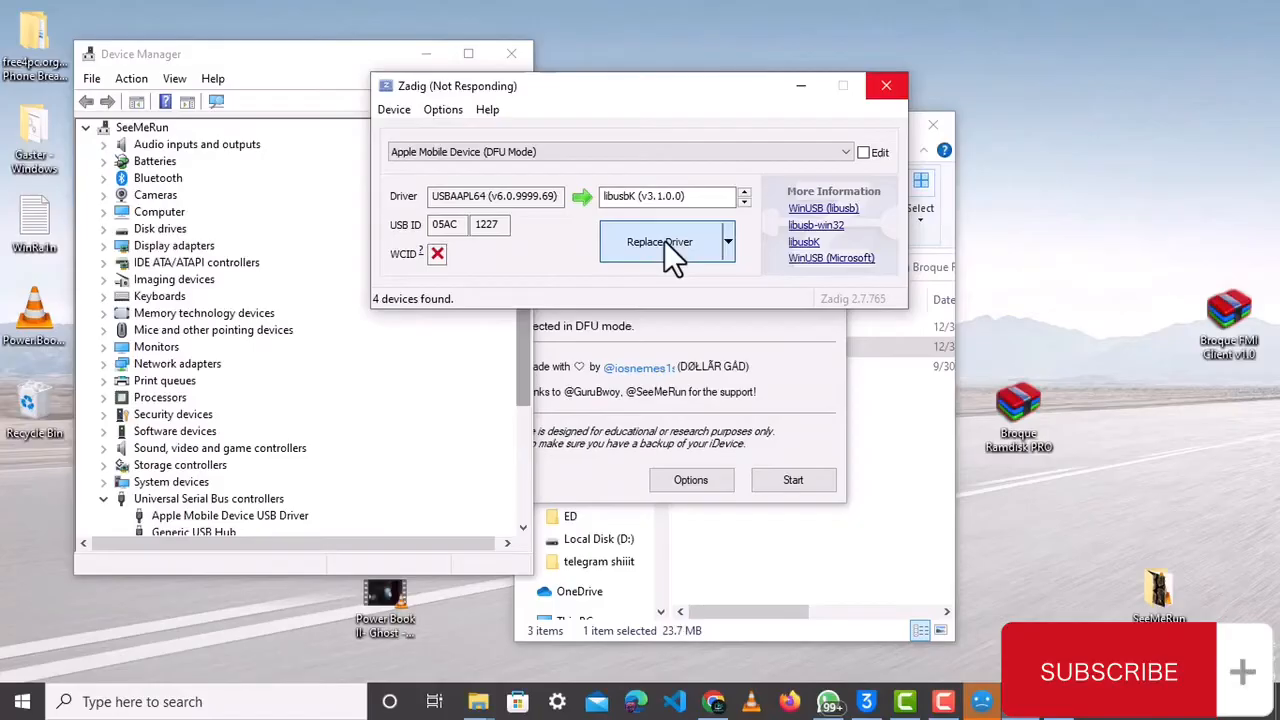
Let the libusbK install complete and close the success dialog.
left_click(659, 242)
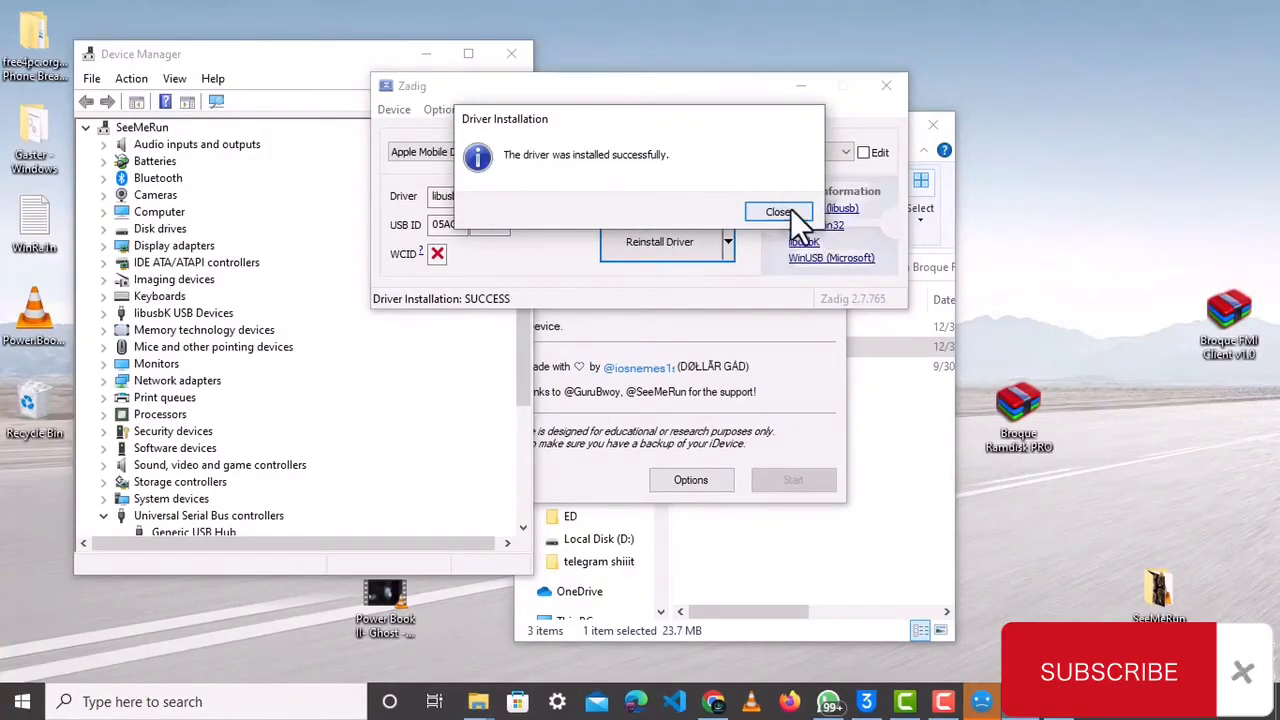
left_click(780, 211)
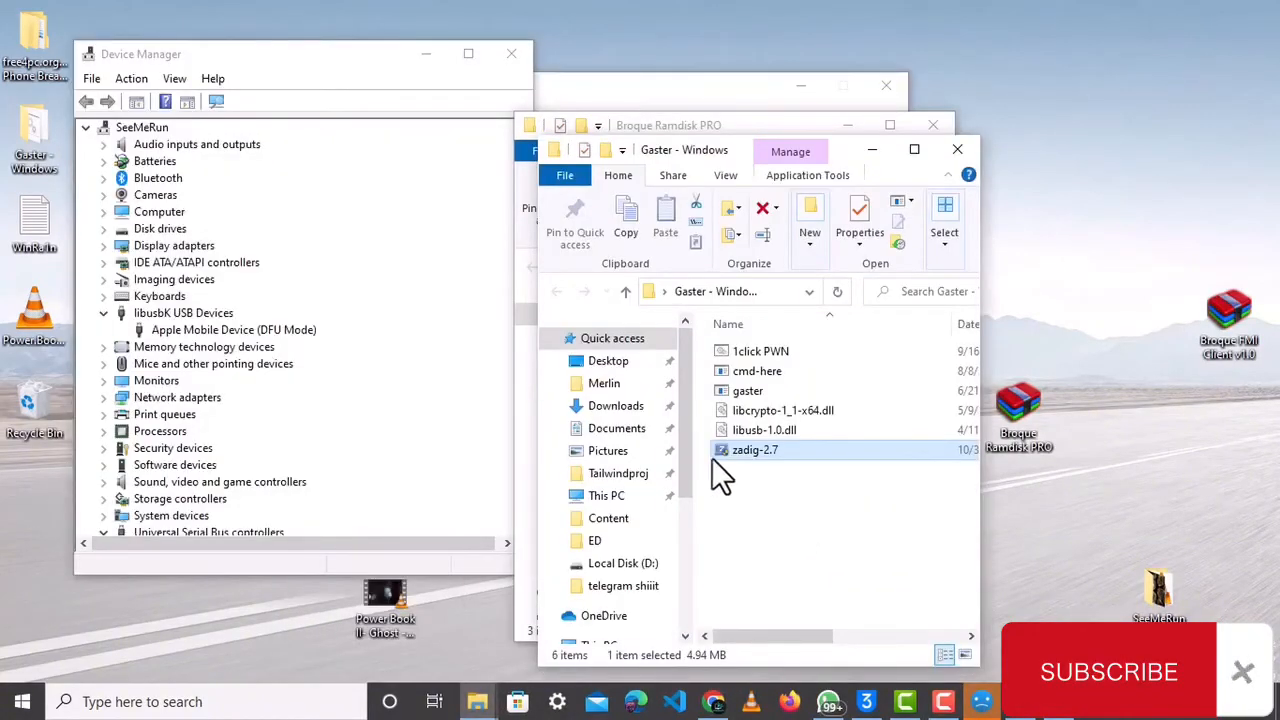
mouse_move(761, 351)
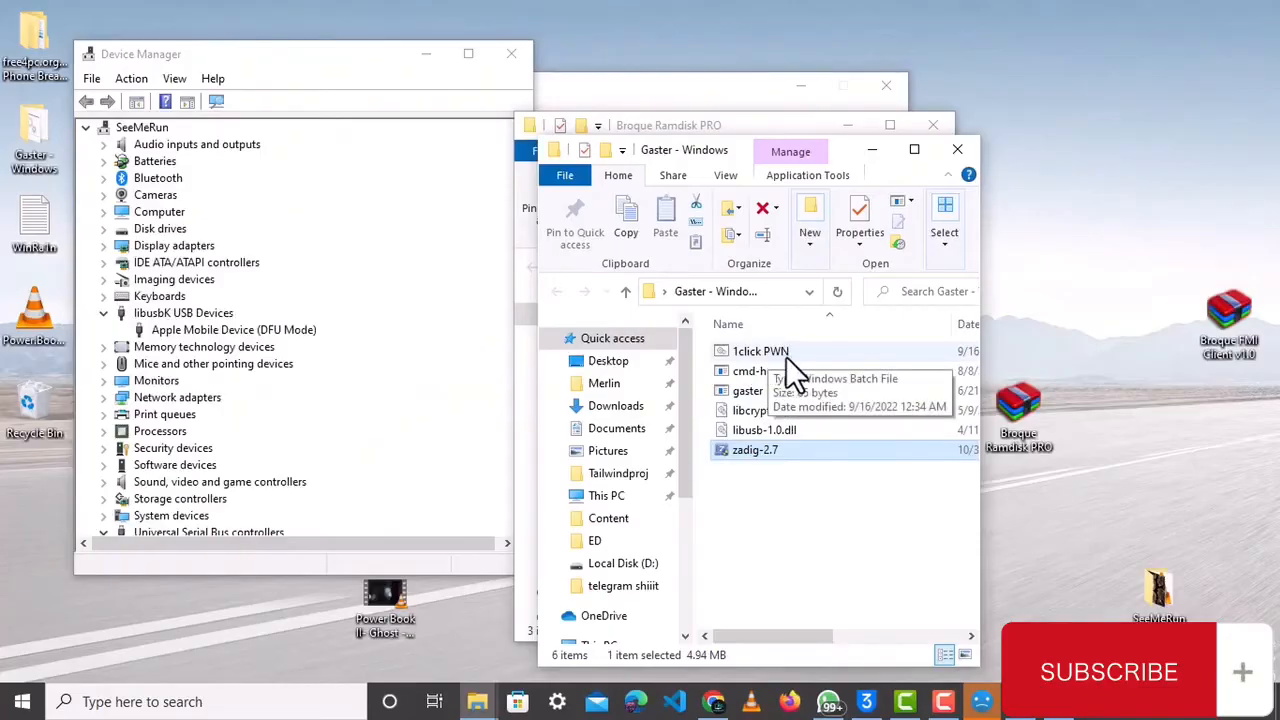
Run the 1click PWN batch file to pwn the device with gaster.
double_click(749, 370)
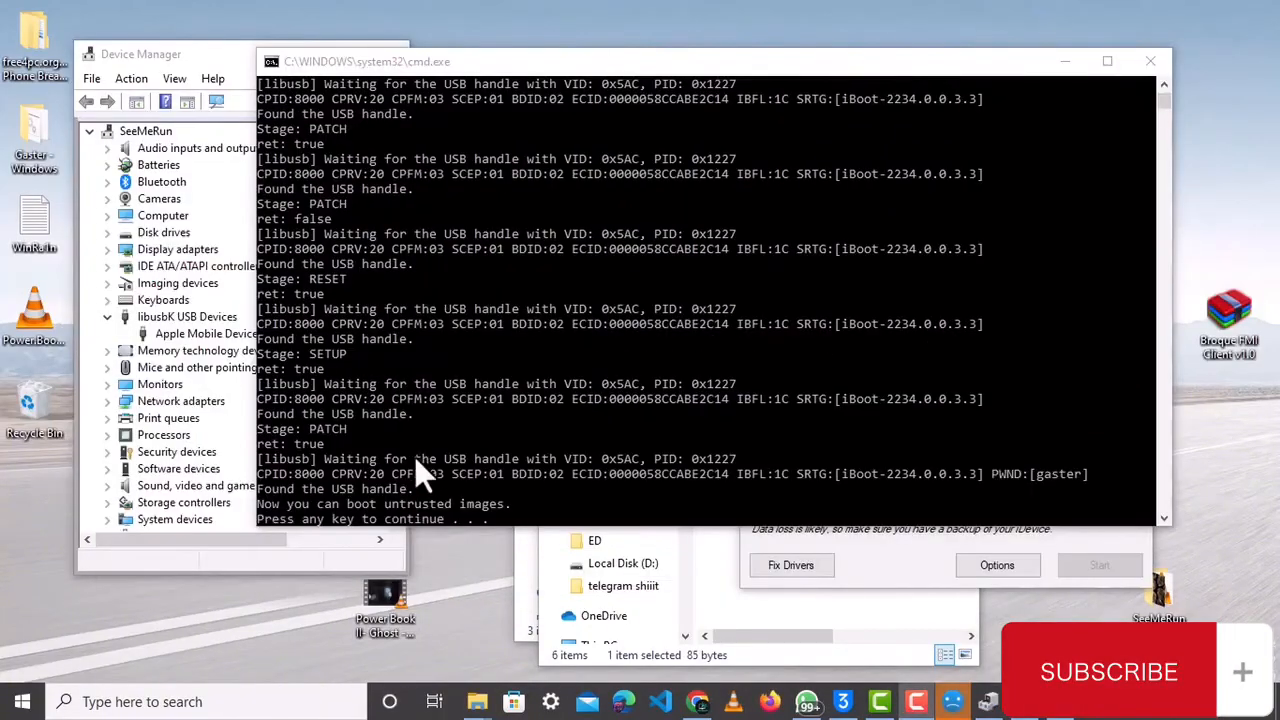
mouse_move(510, 115)
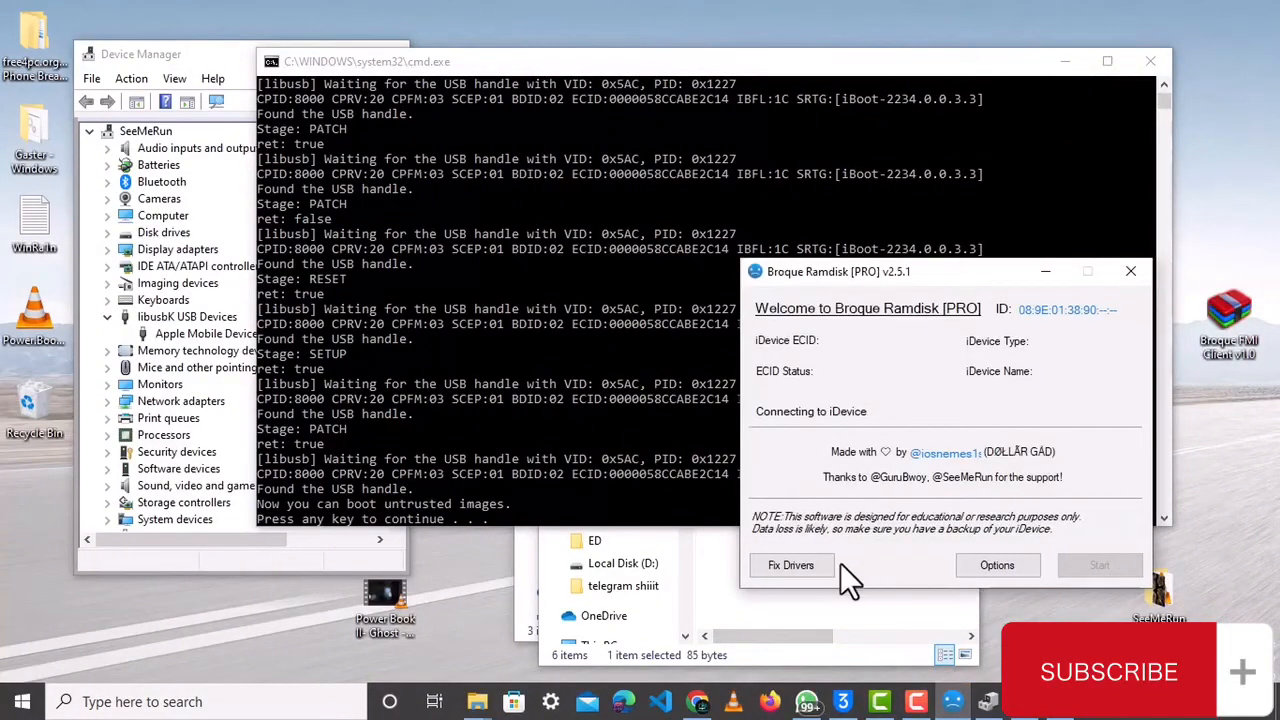
mouse_move(650, 505)
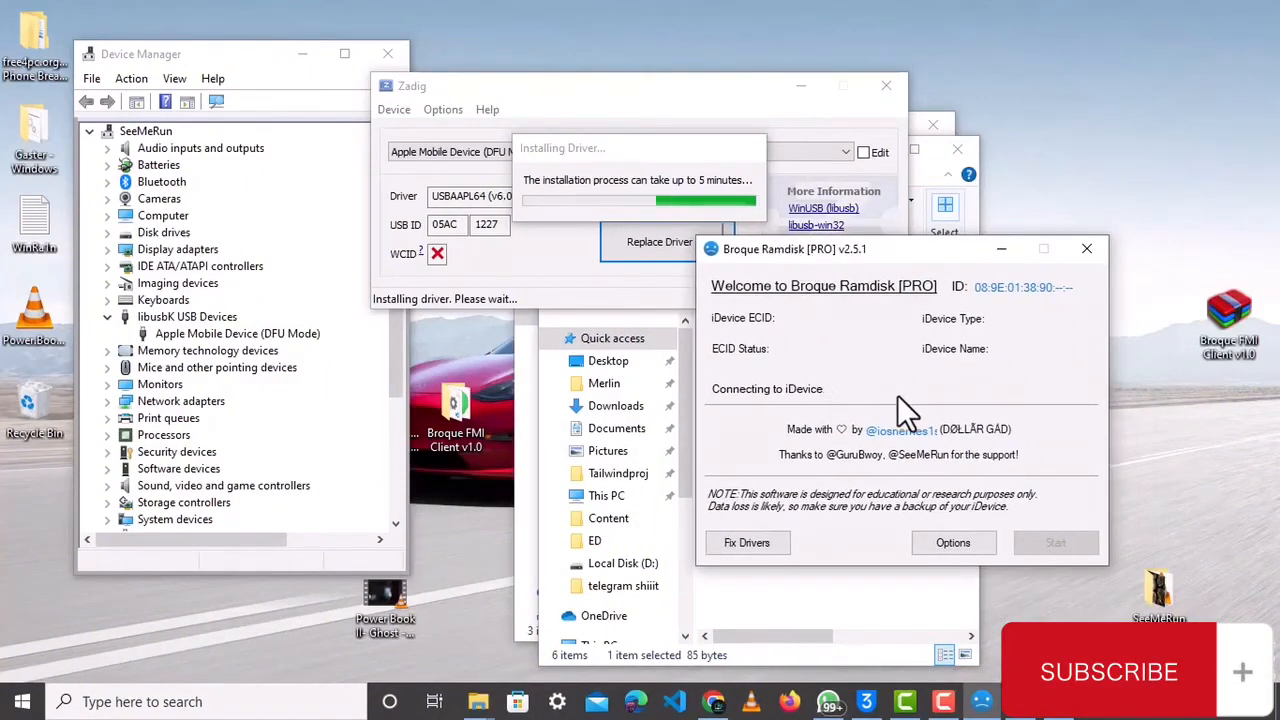
Toggle Broque's bypass options list, then close Zadig's driver installation success dialog.
left_click(952, 542)
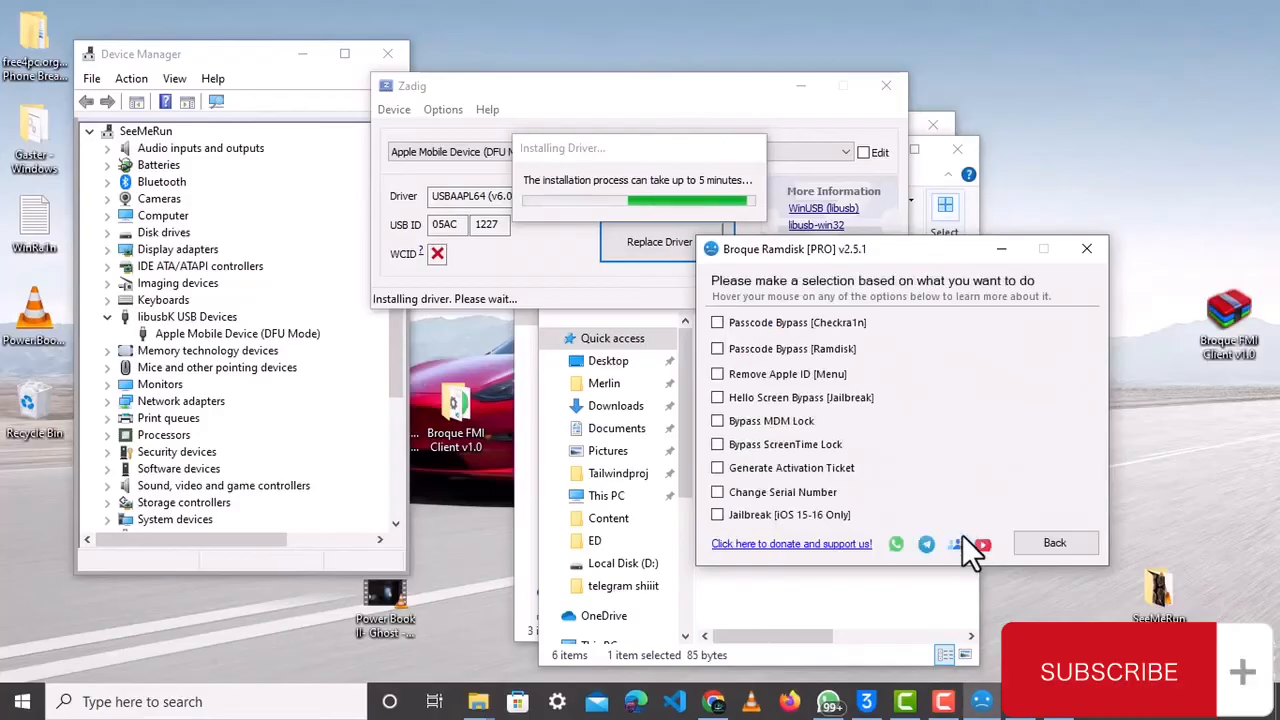
left_click(1054, 542)
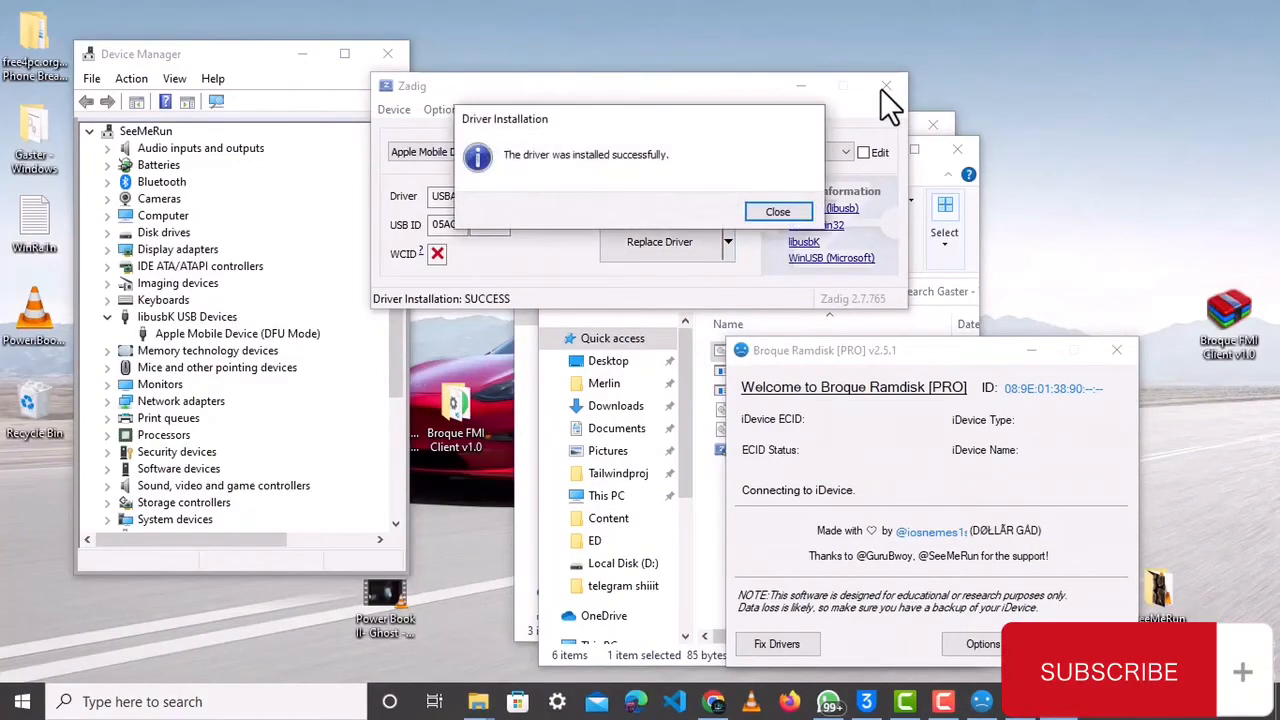
left_click(778, 211)
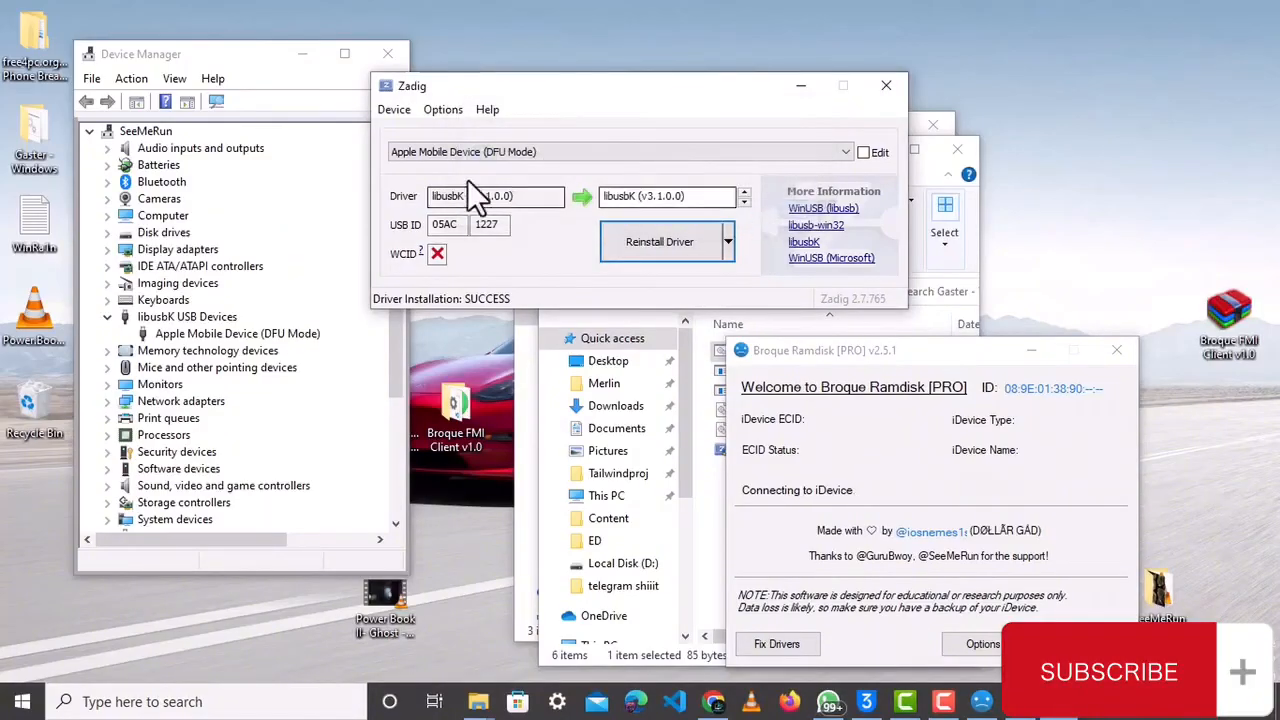
left_click(237, 333)
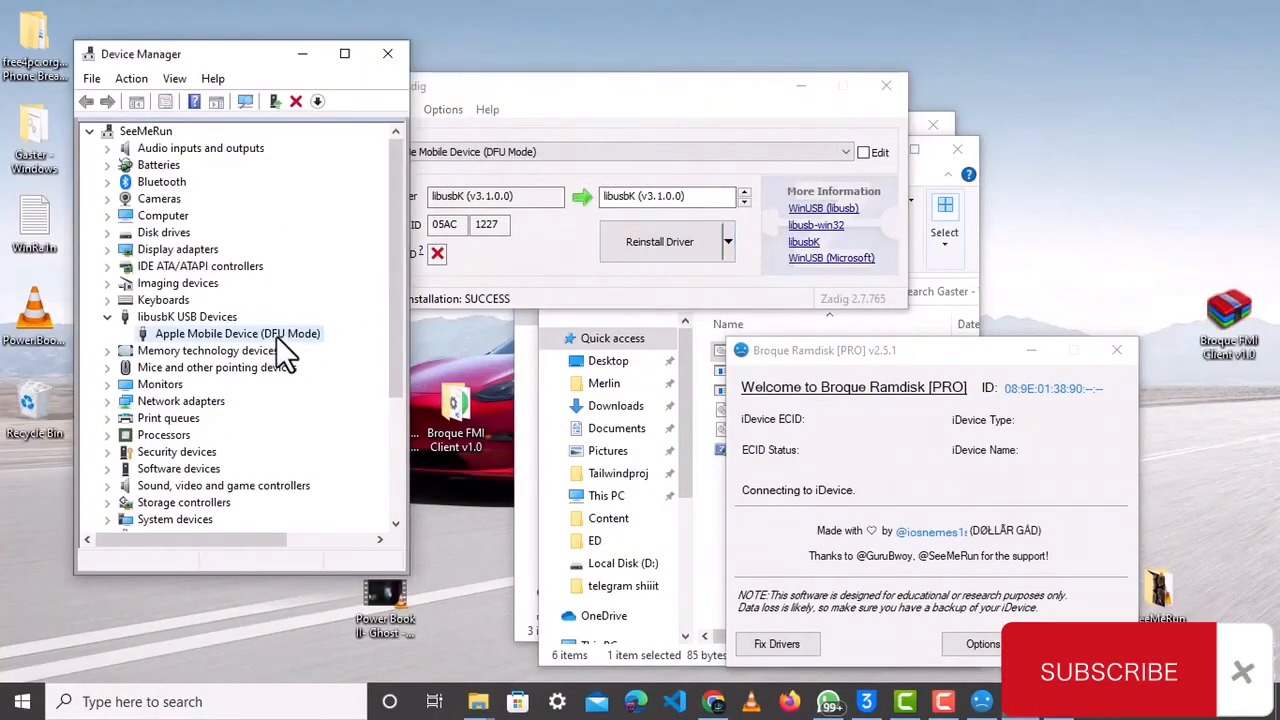
right_click(237, 333)
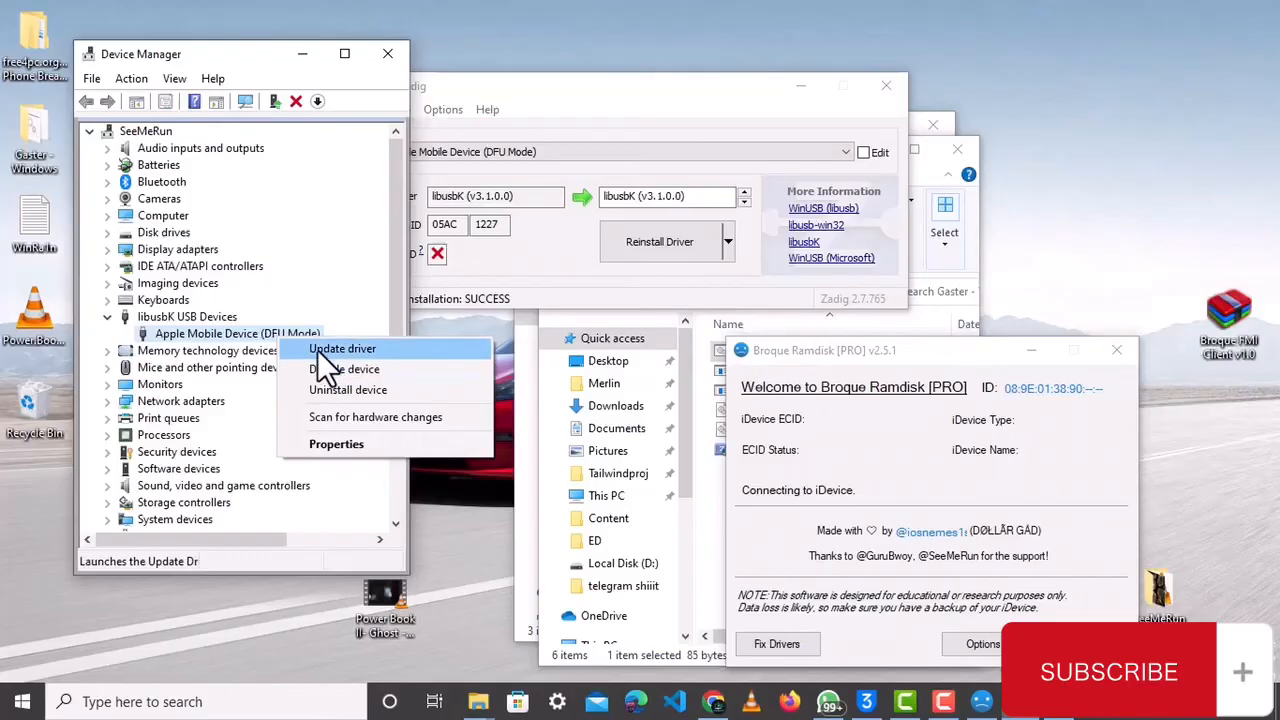
left_click(342, 348)
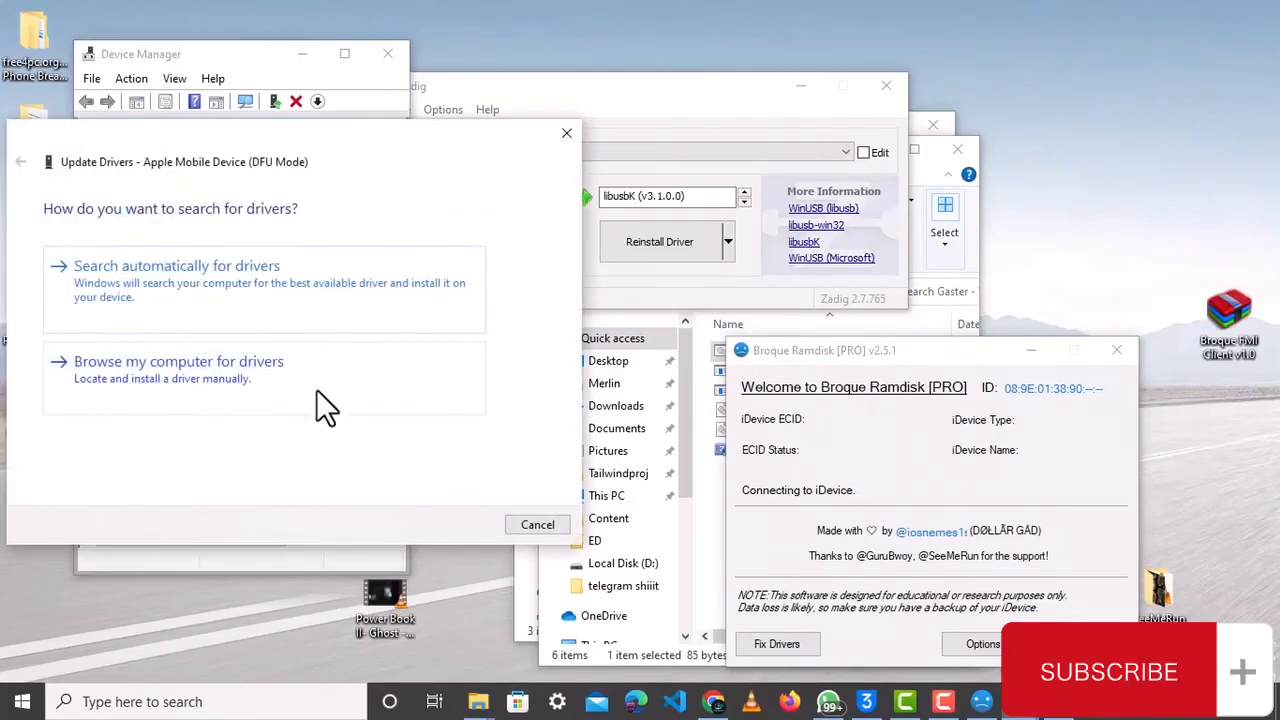
left_click(178, 361)
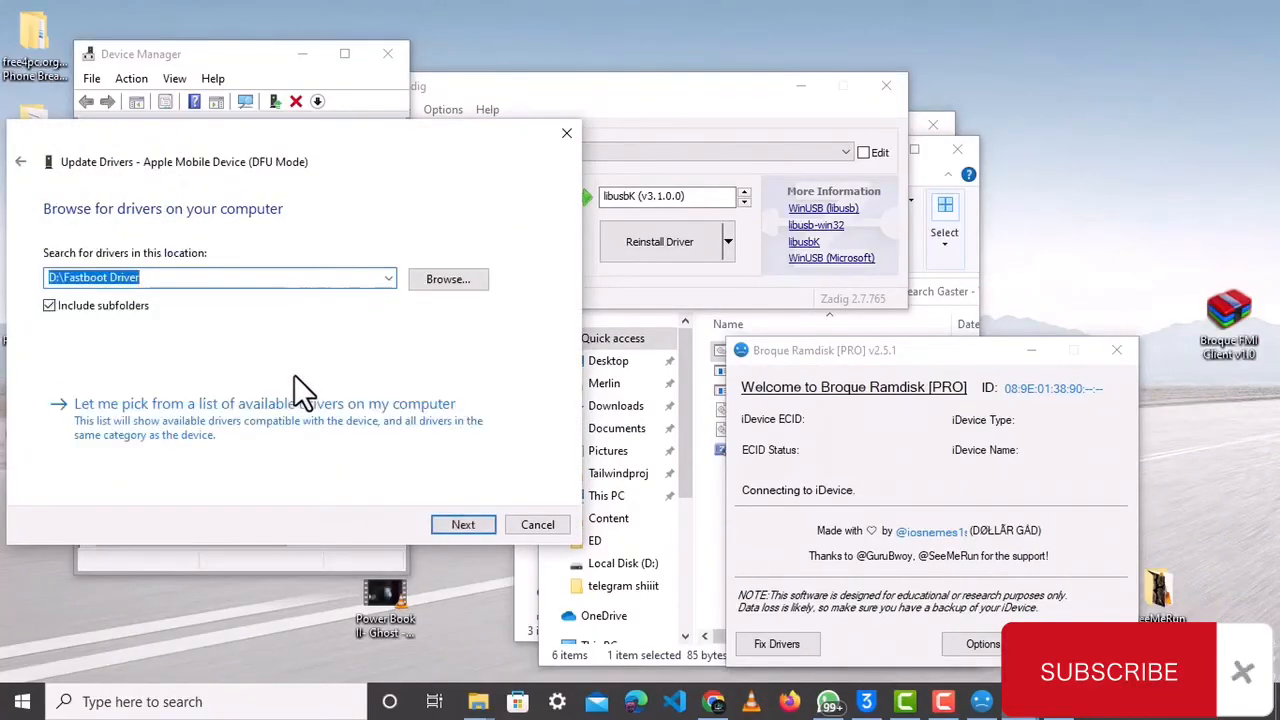
left_click(264, 403)
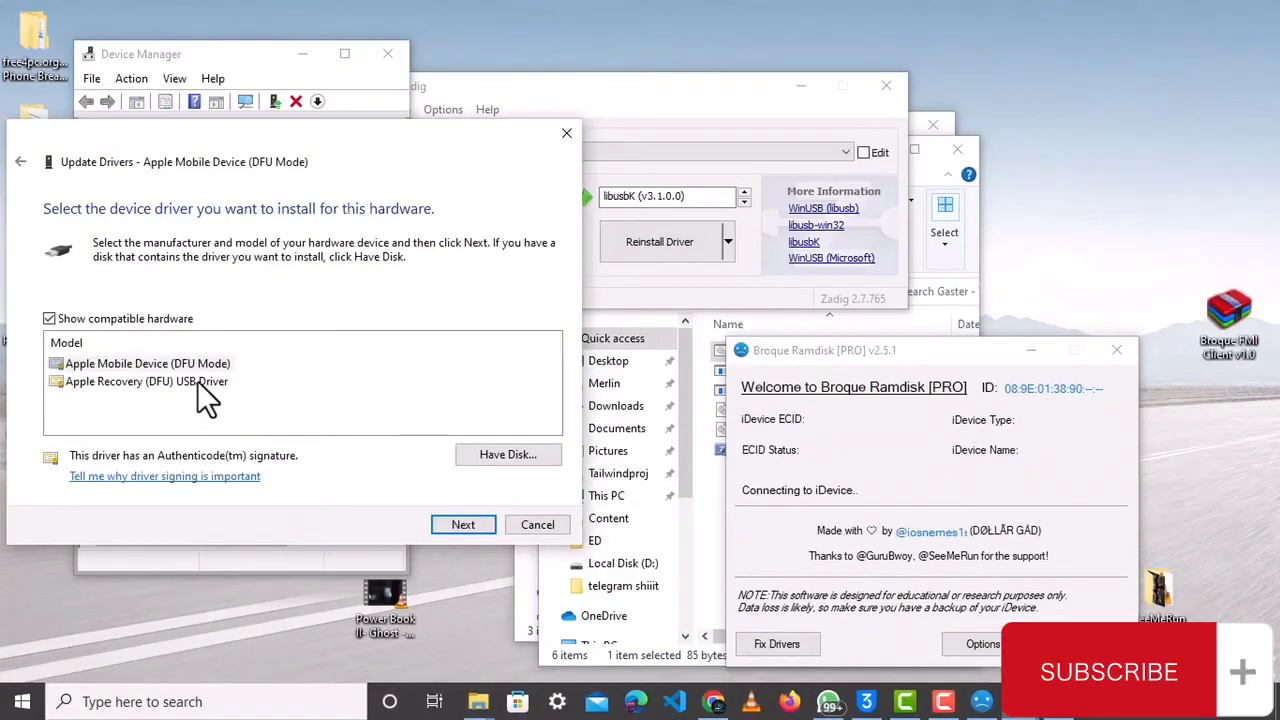
left_click(147, 381)
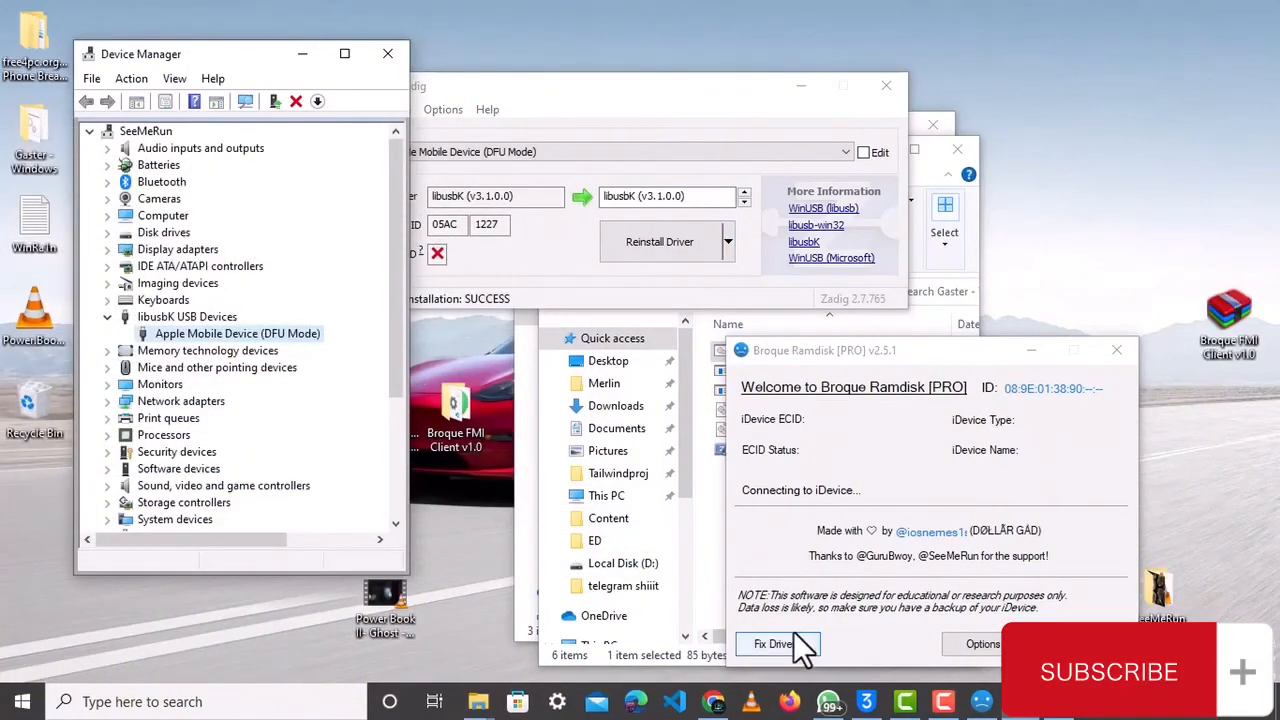
Run Broque's iDevice driver repair and dismiss the drivers-fixed notice.
left_click(773, 643)
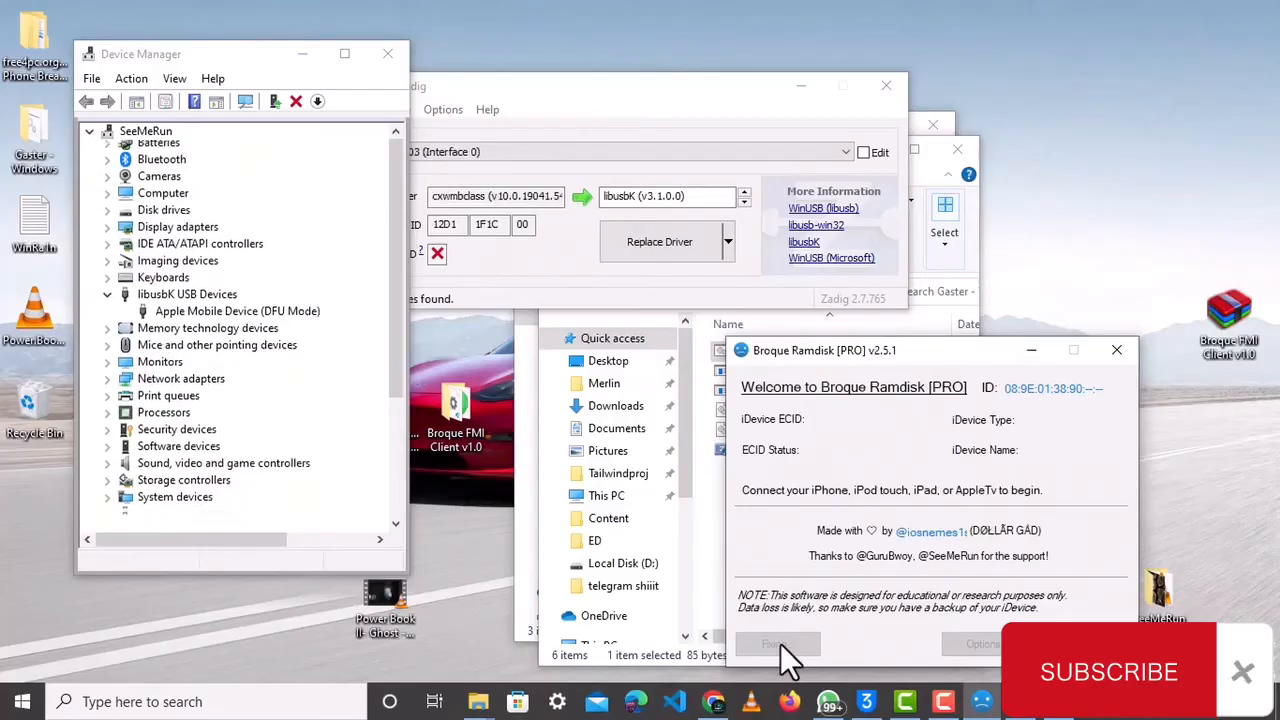
left_click(89, 131)
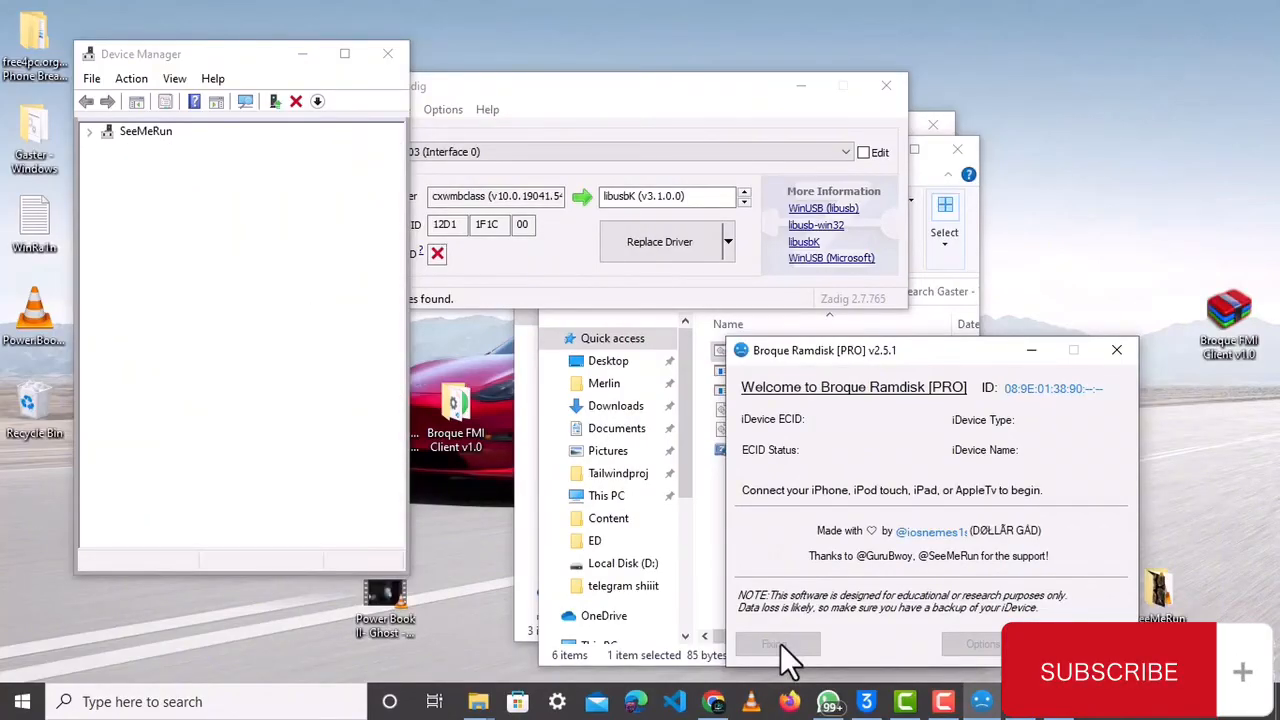
left_click(777, 643)
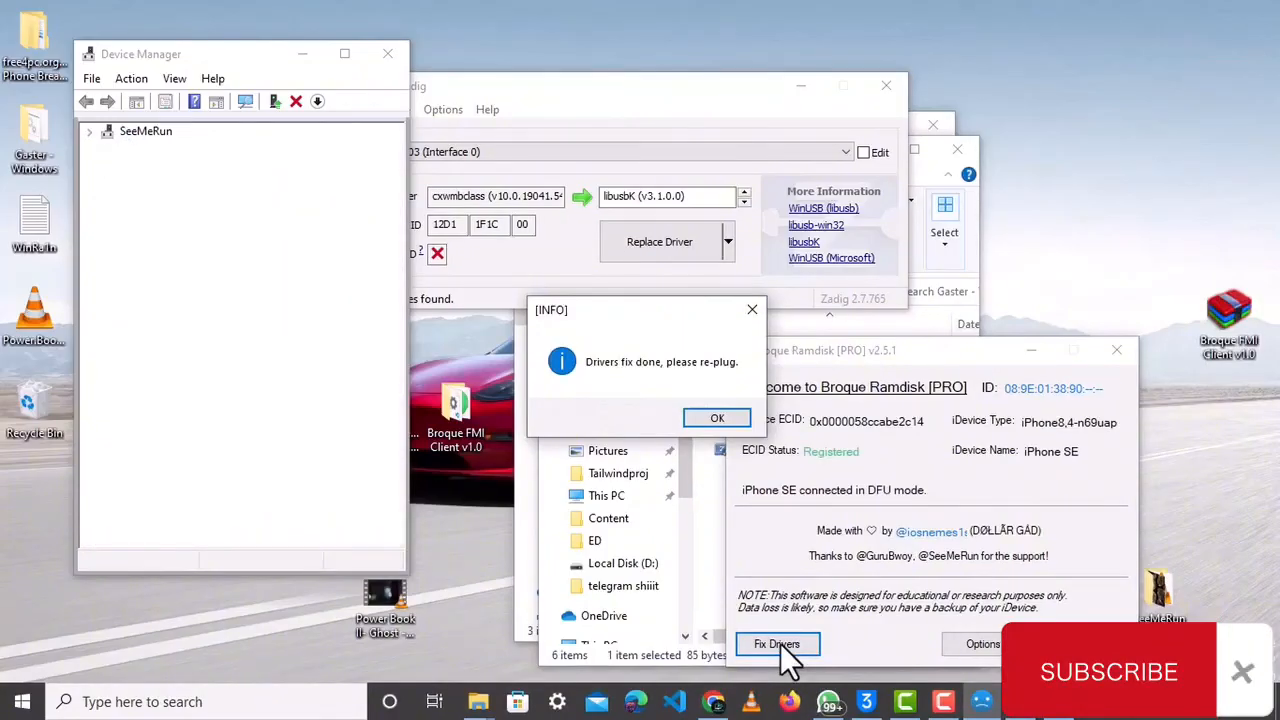
left_click(89, 131)
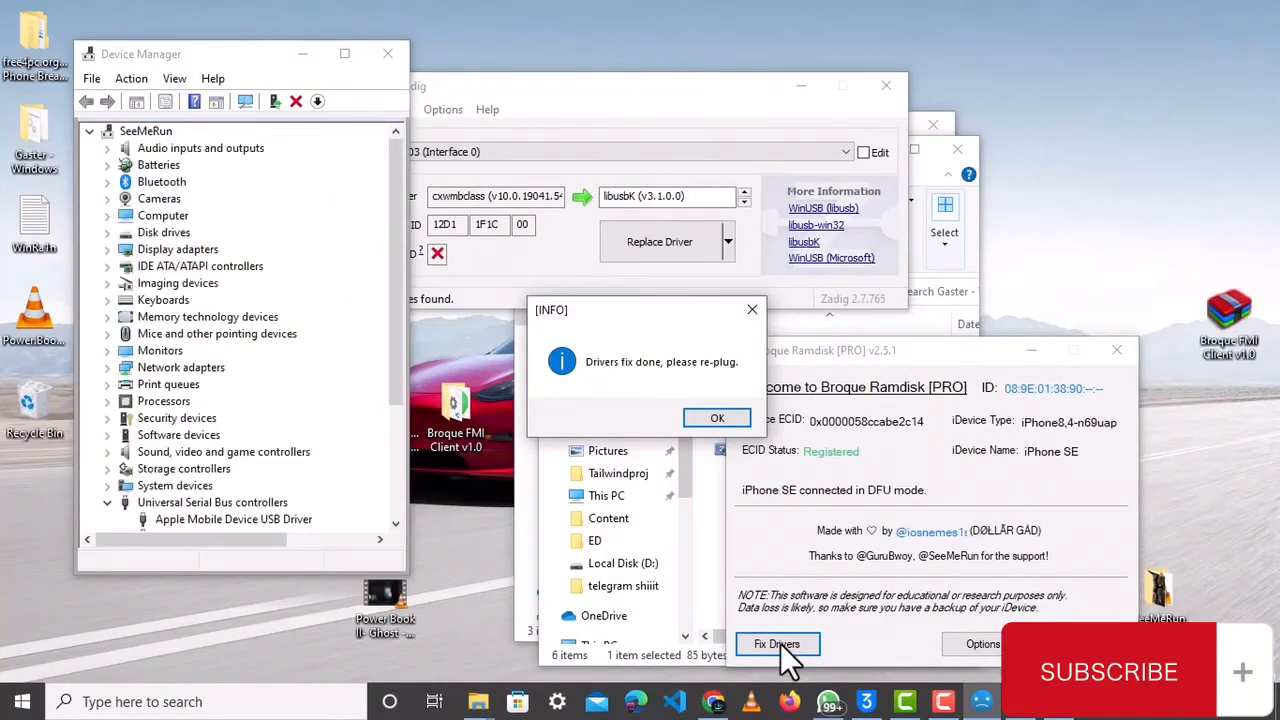
left_click(717, 418)
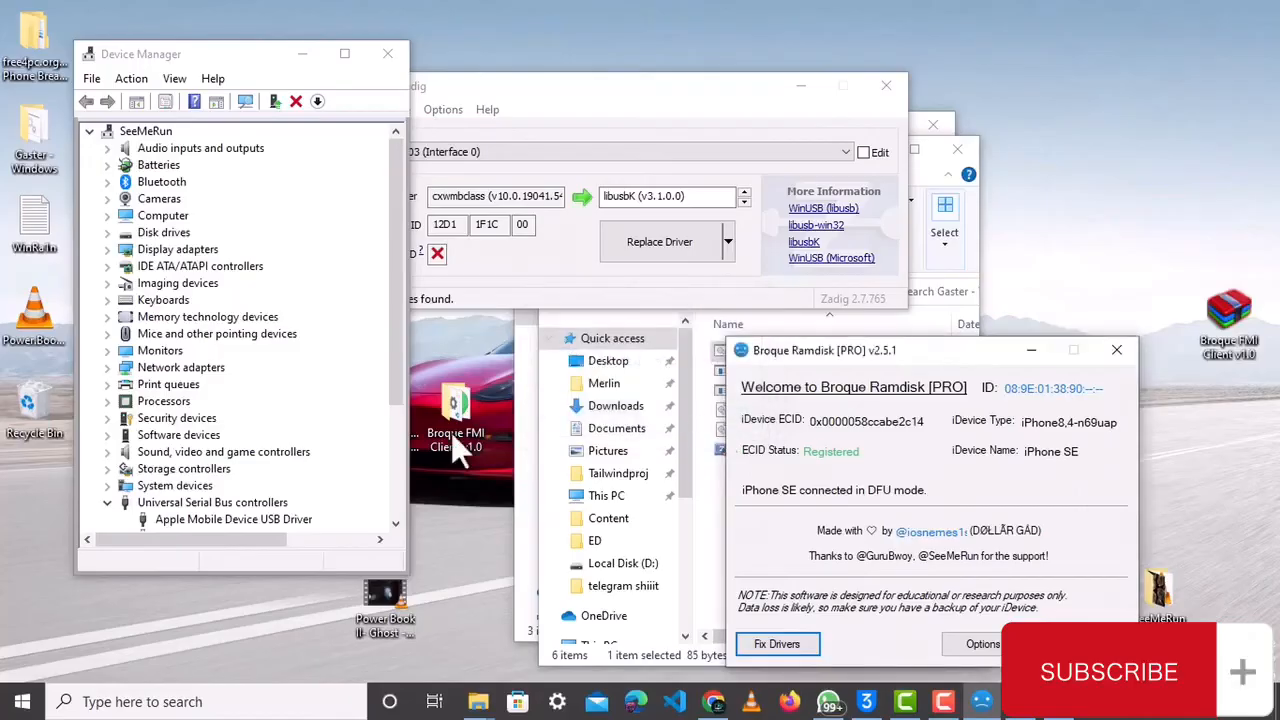
mouse_move(545, 575)
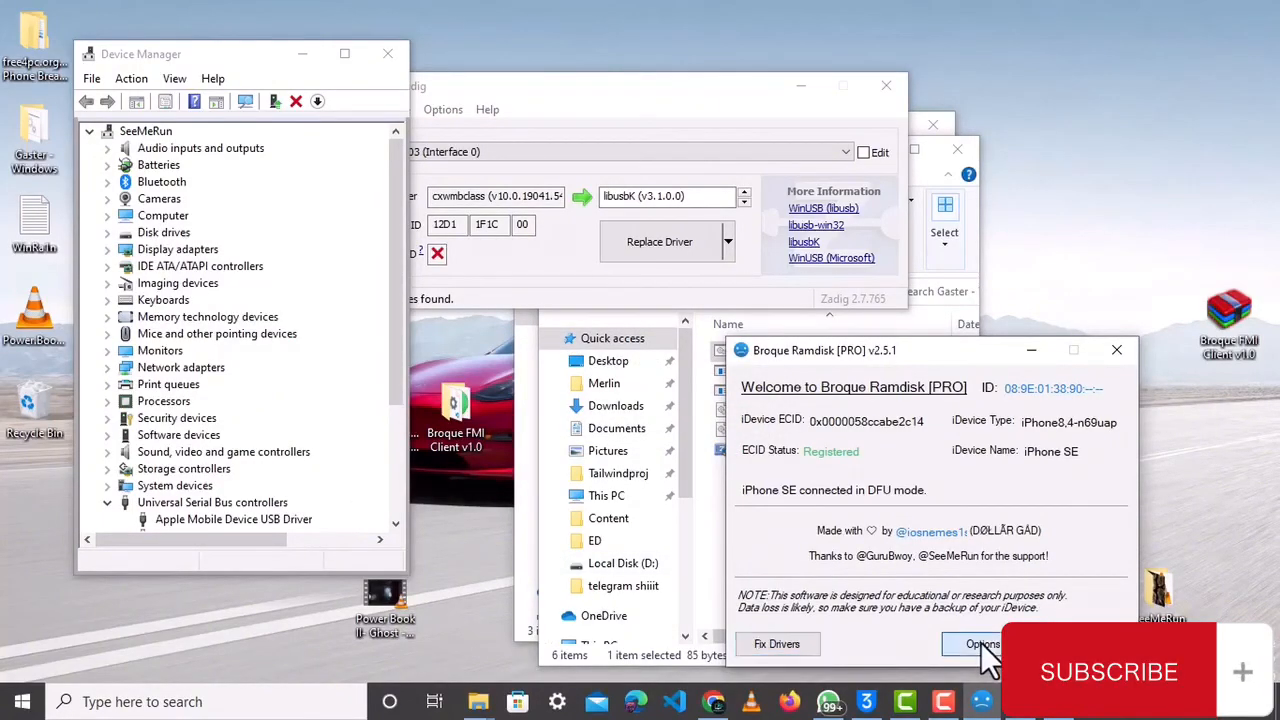
Toggle the Passcode Bypass [Ramdisk] option and start the SSH-mode boot.
left_click(981, 643)
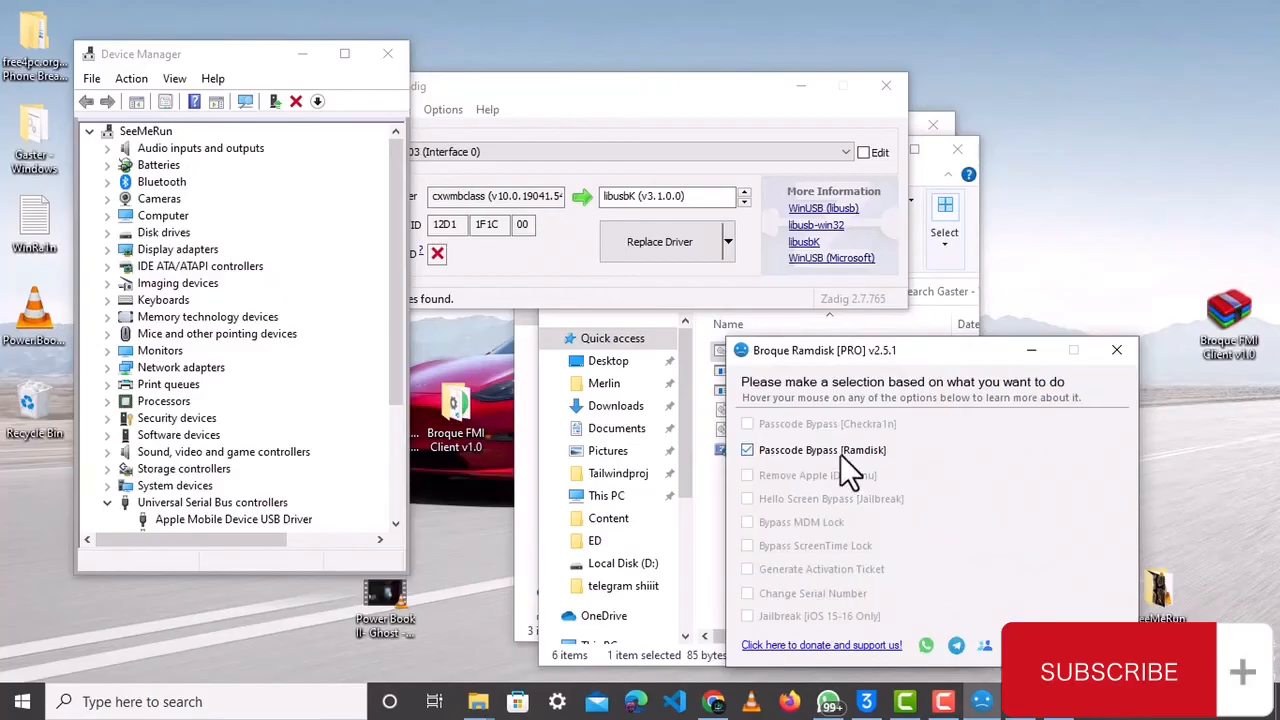
left_click(747, 450)
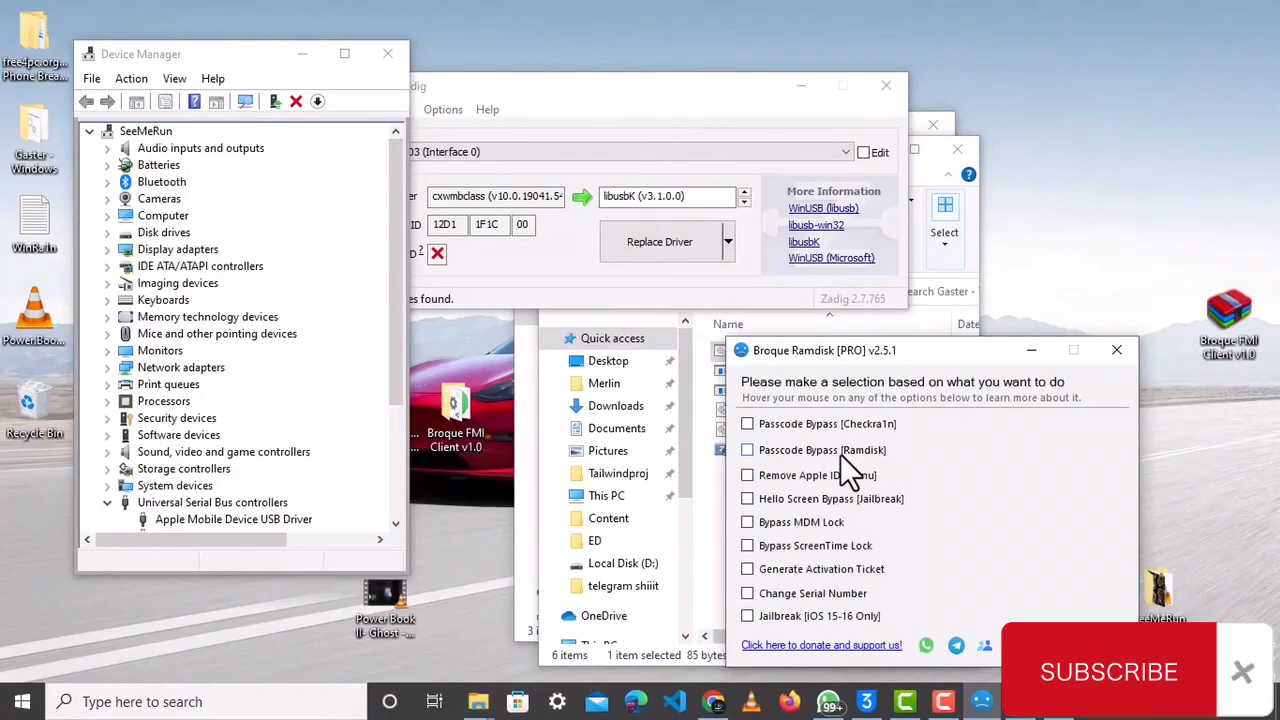
left_click(747, 449)
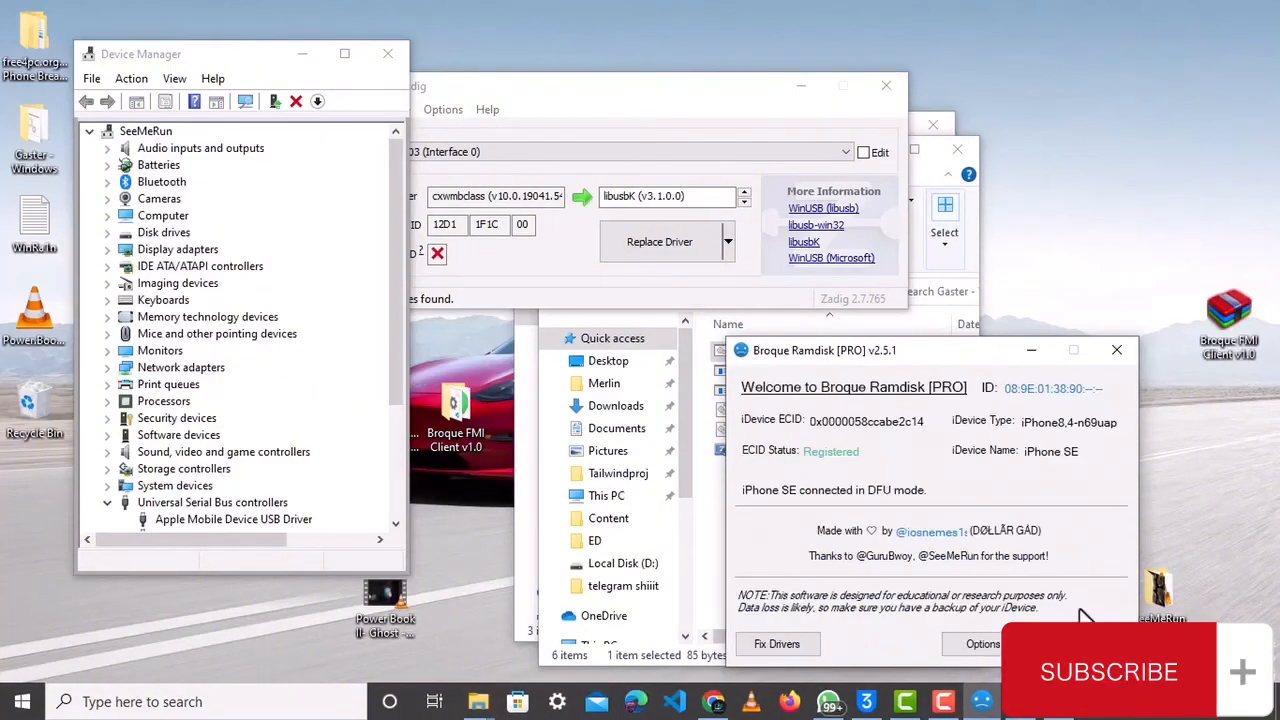
left_click(777, 643)
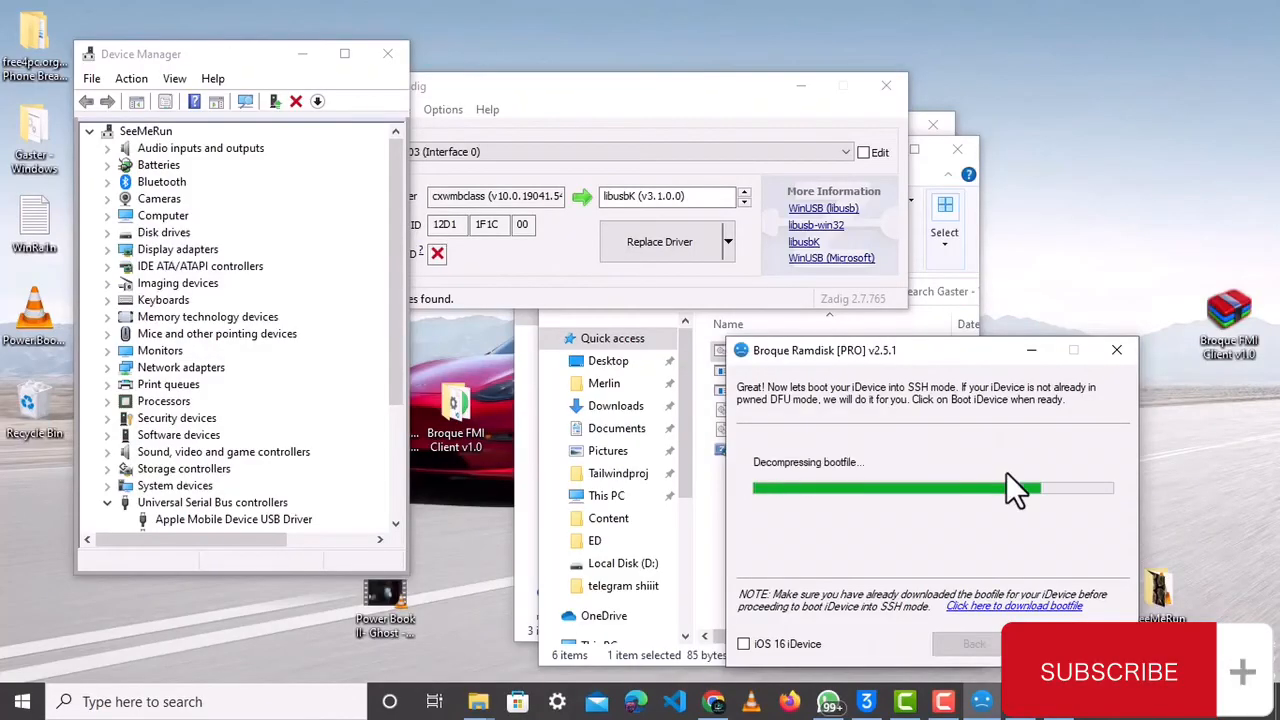
mouse_move(1000, 495)
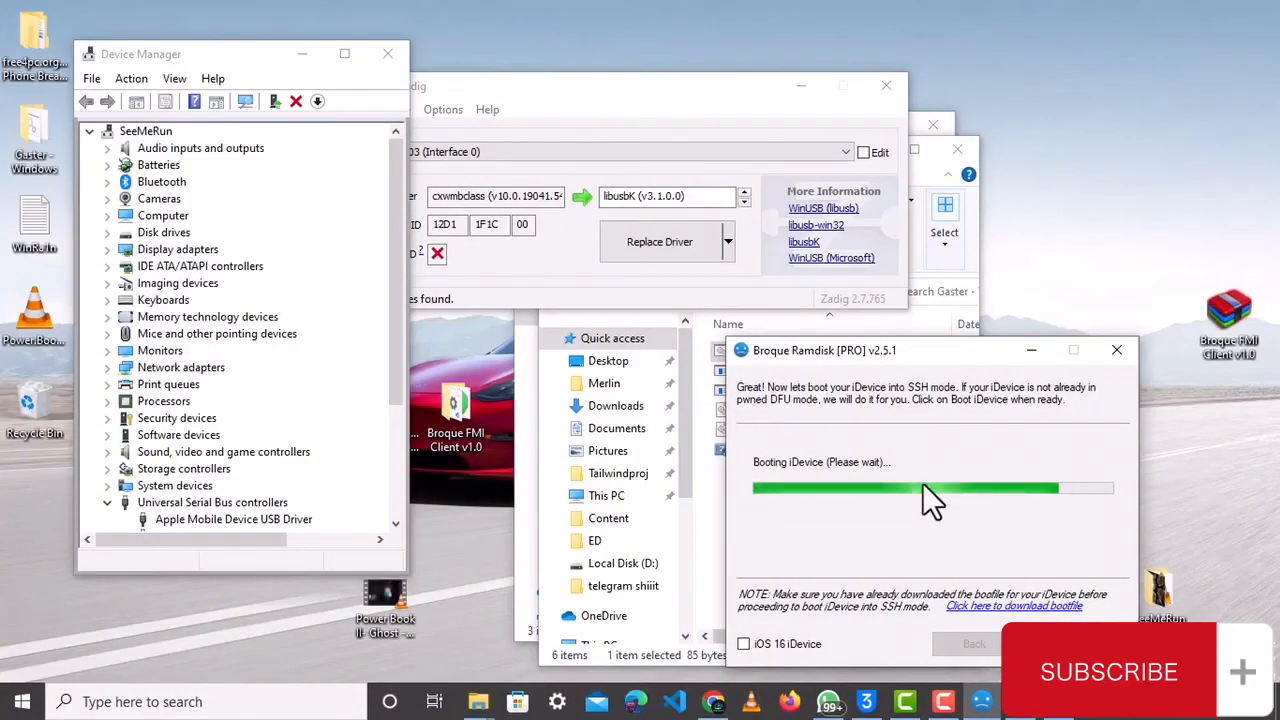
Wait while the iPhone SE's bootfile decompresses, the device boots, and SSH mode is checked.
left_click(89, 130)
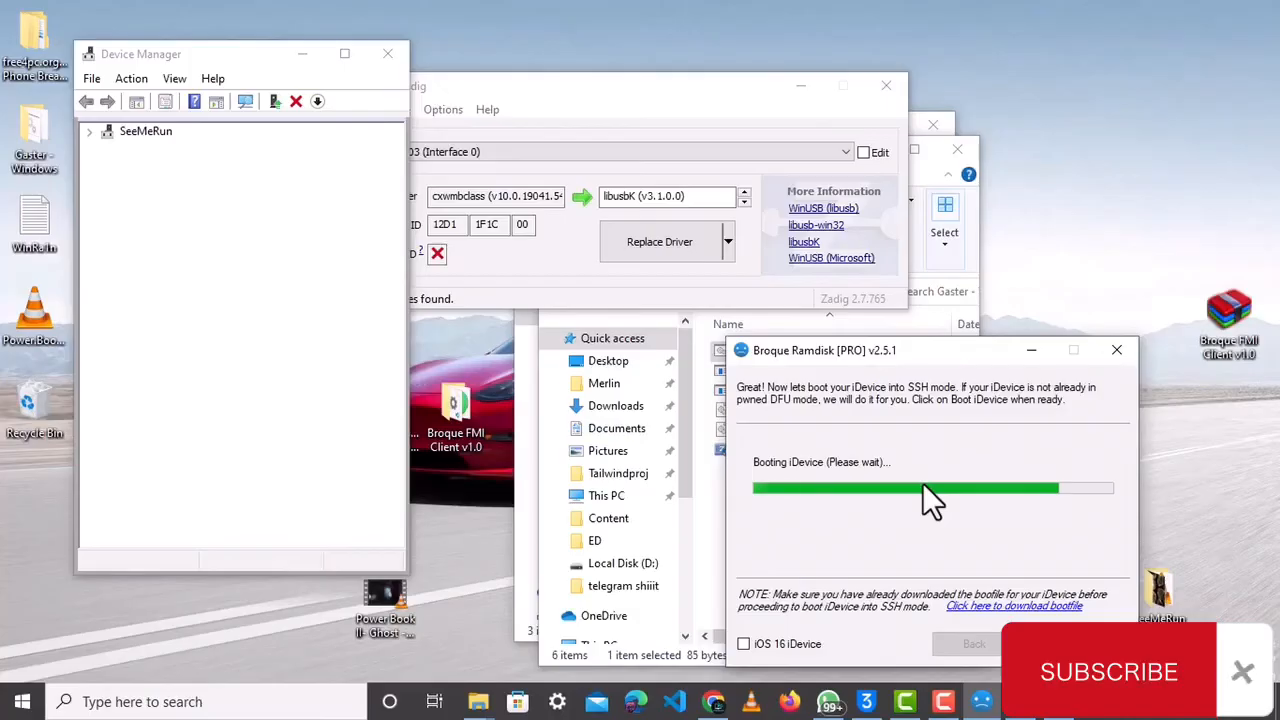
left_click(89, 131)
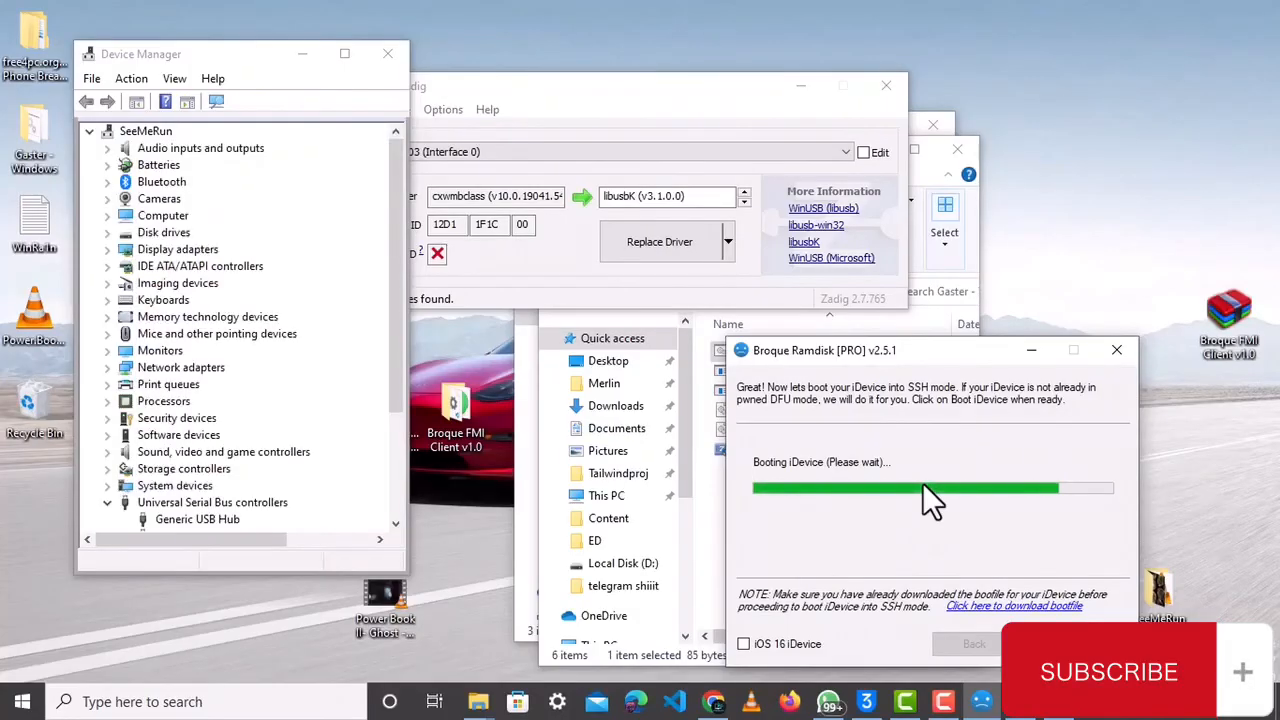
left_click(89, 131)
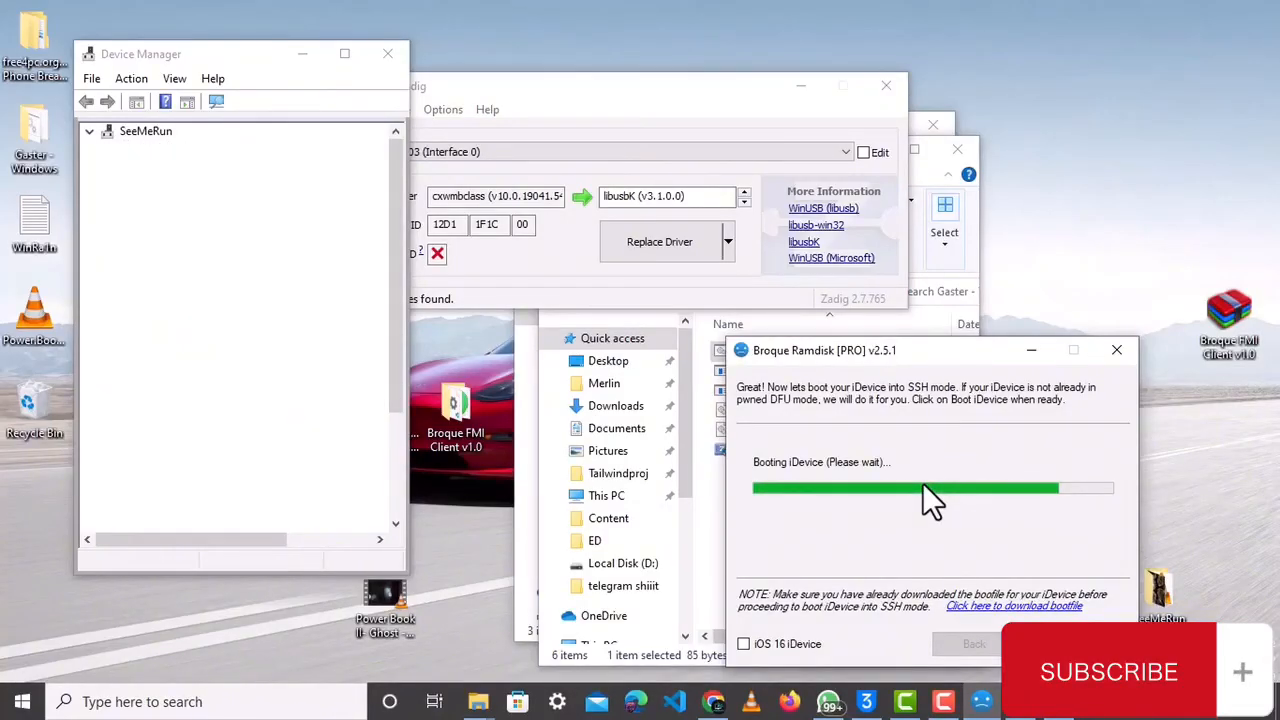
left_click(89, 131)
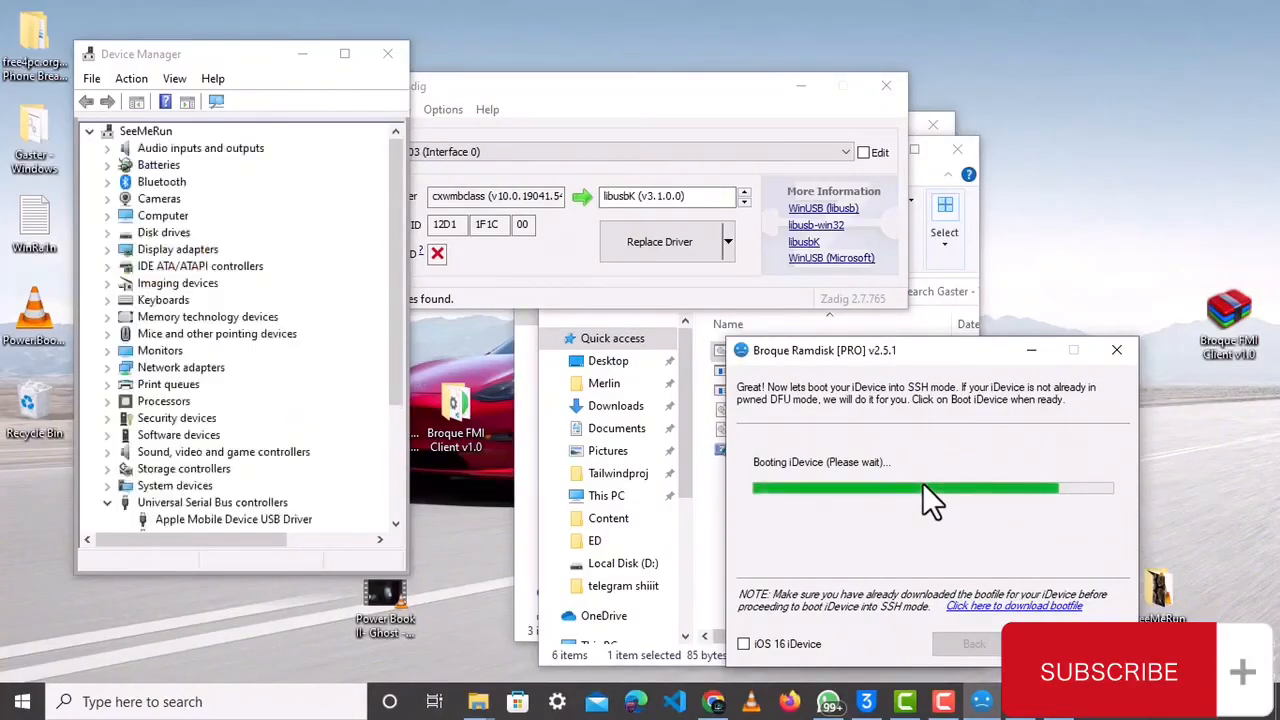
left_click(90, 131)
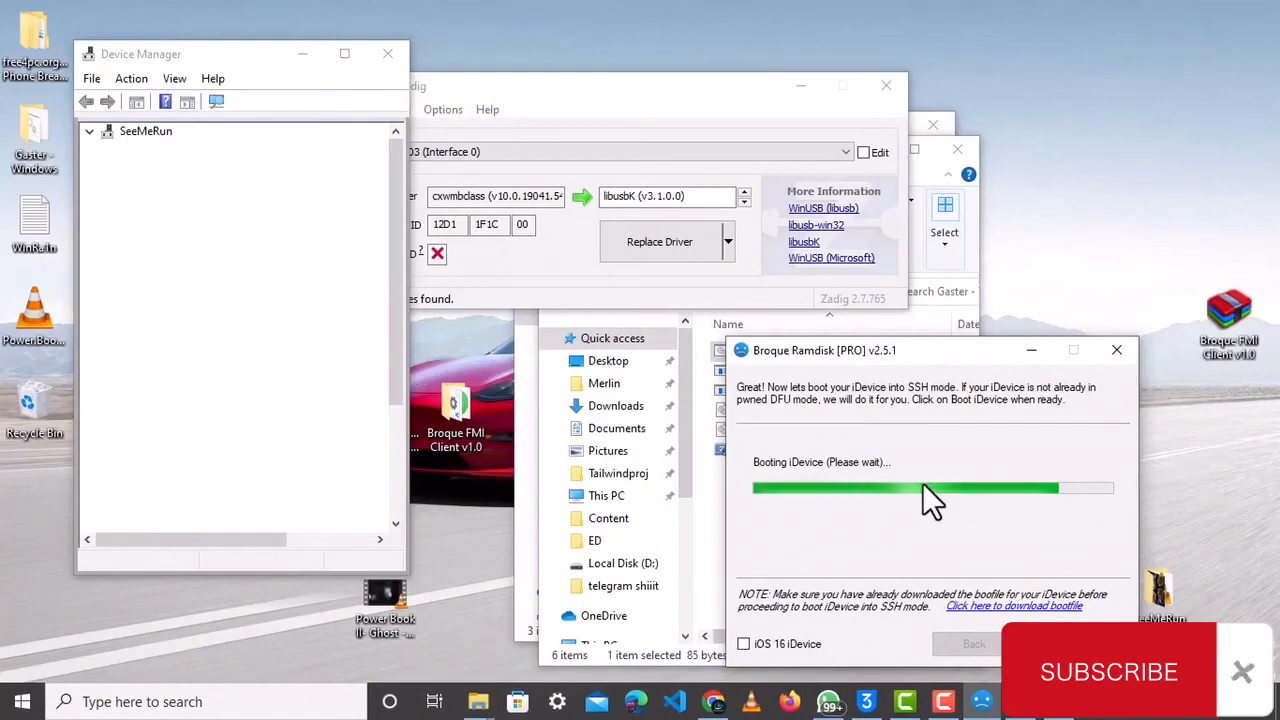
left_click(89, 131)
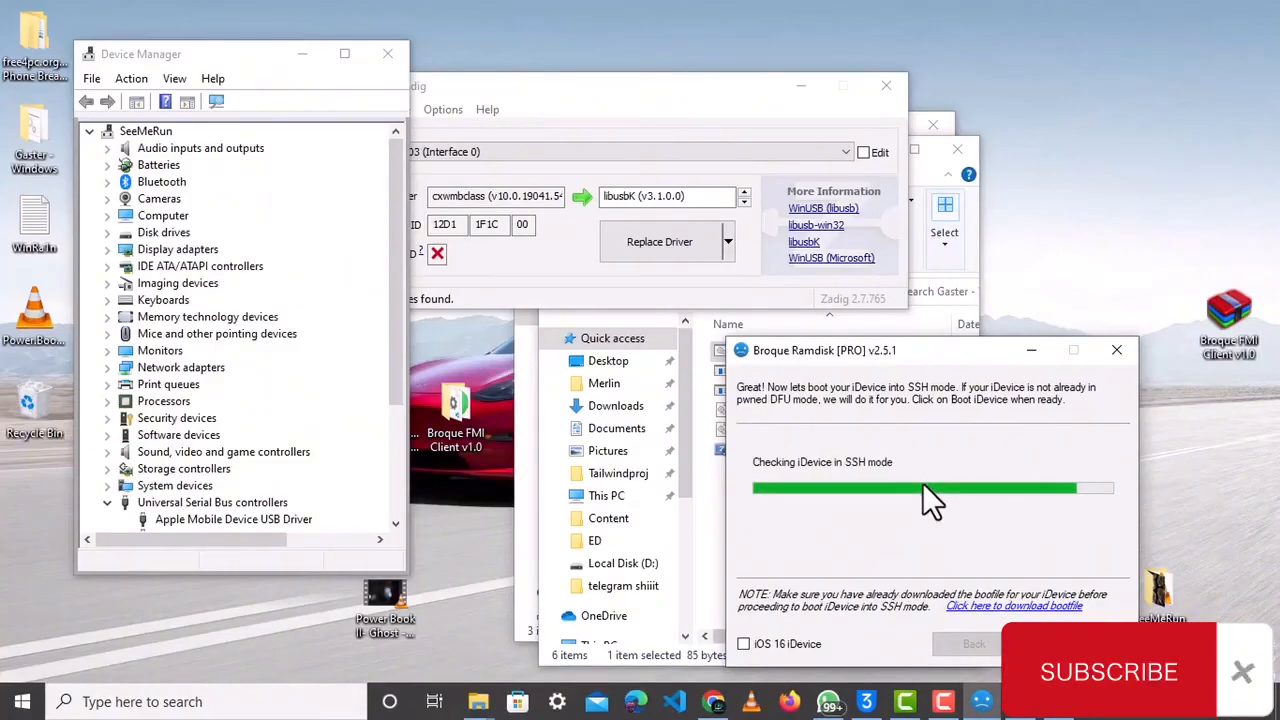
left_click(89, 131)
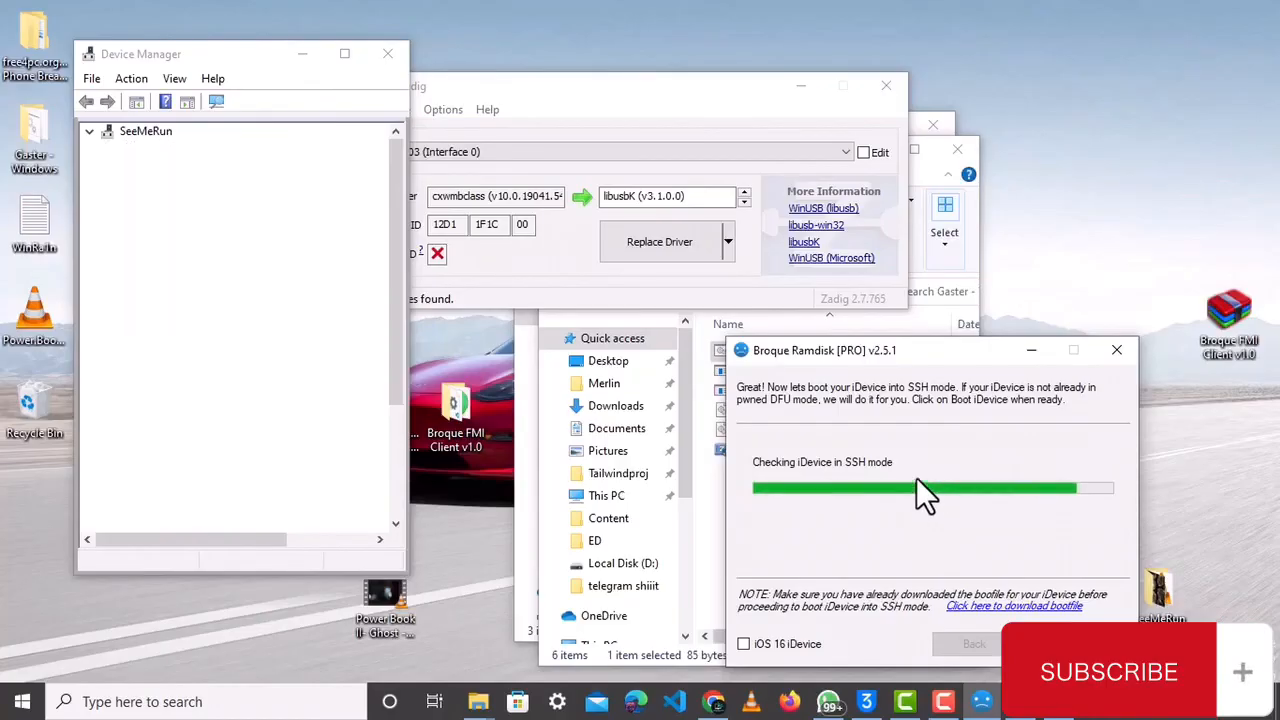
mouse_move(857, 505)
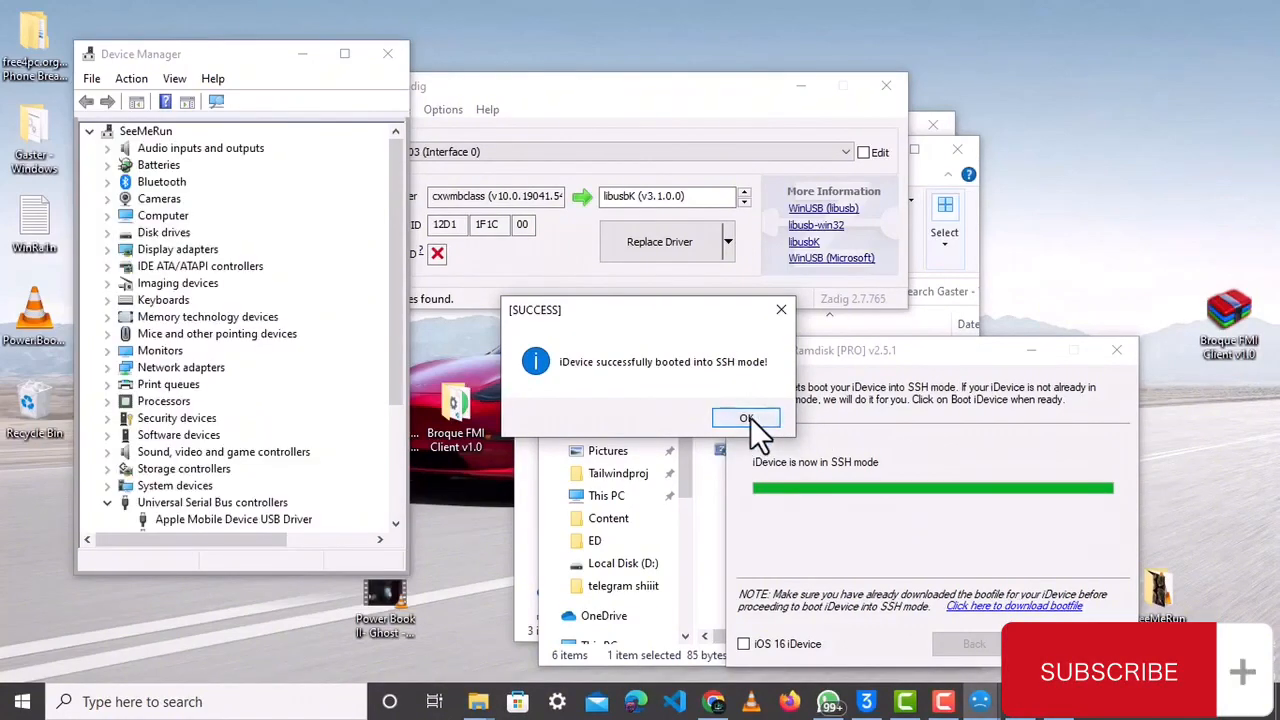
Acknowledge the SSH-mode SUCCESS dialog with OK to proceed to Activate iDevice.
left_click(746, 417)
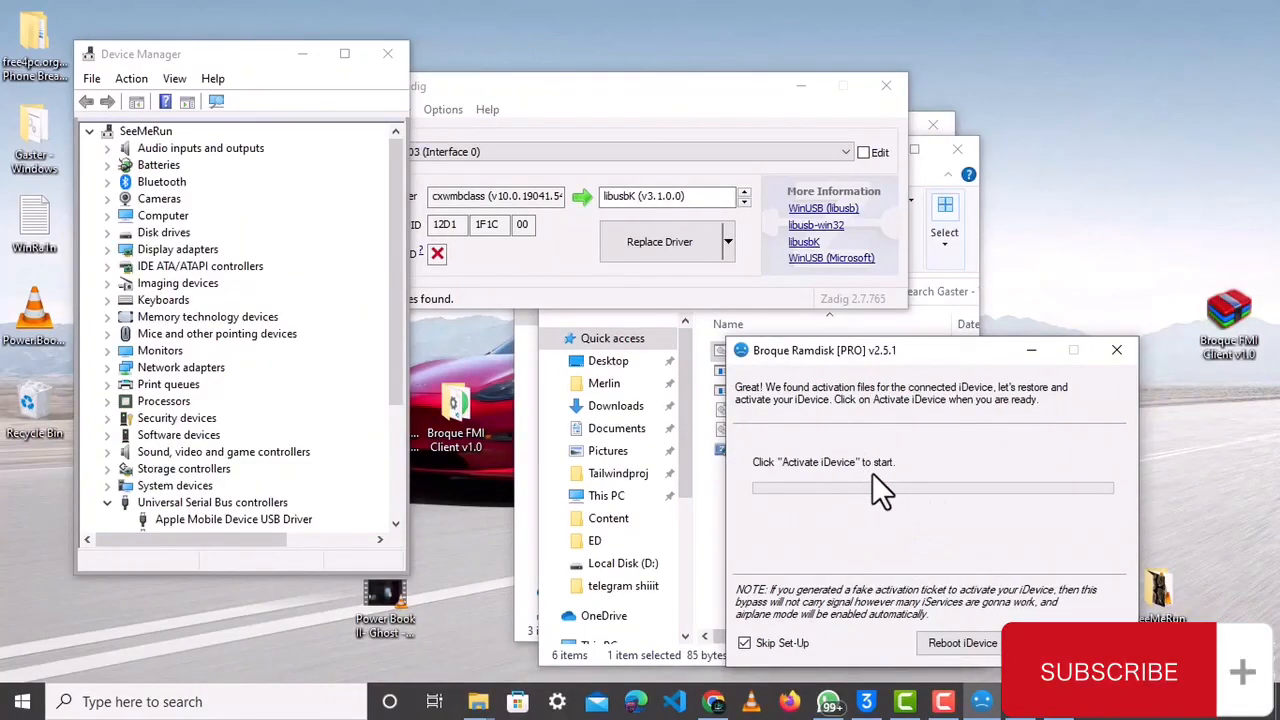
mouse_move(845, 455)
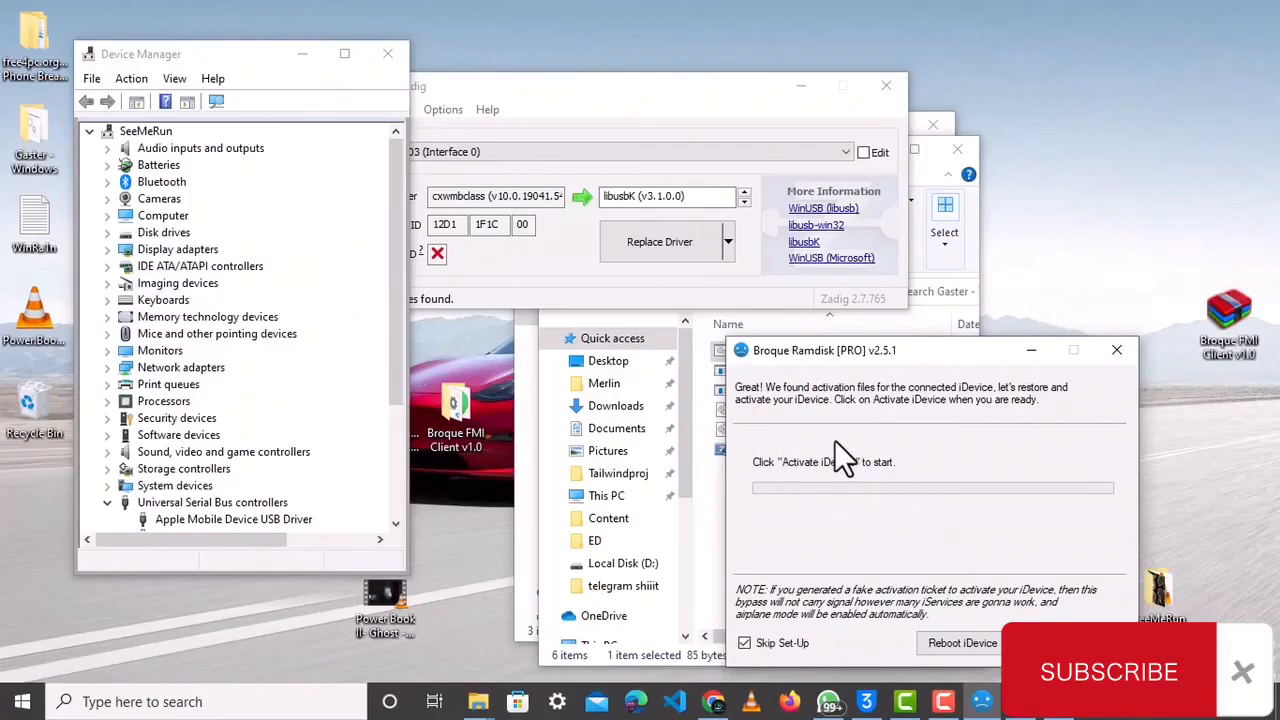
mouse_move(825, 490)
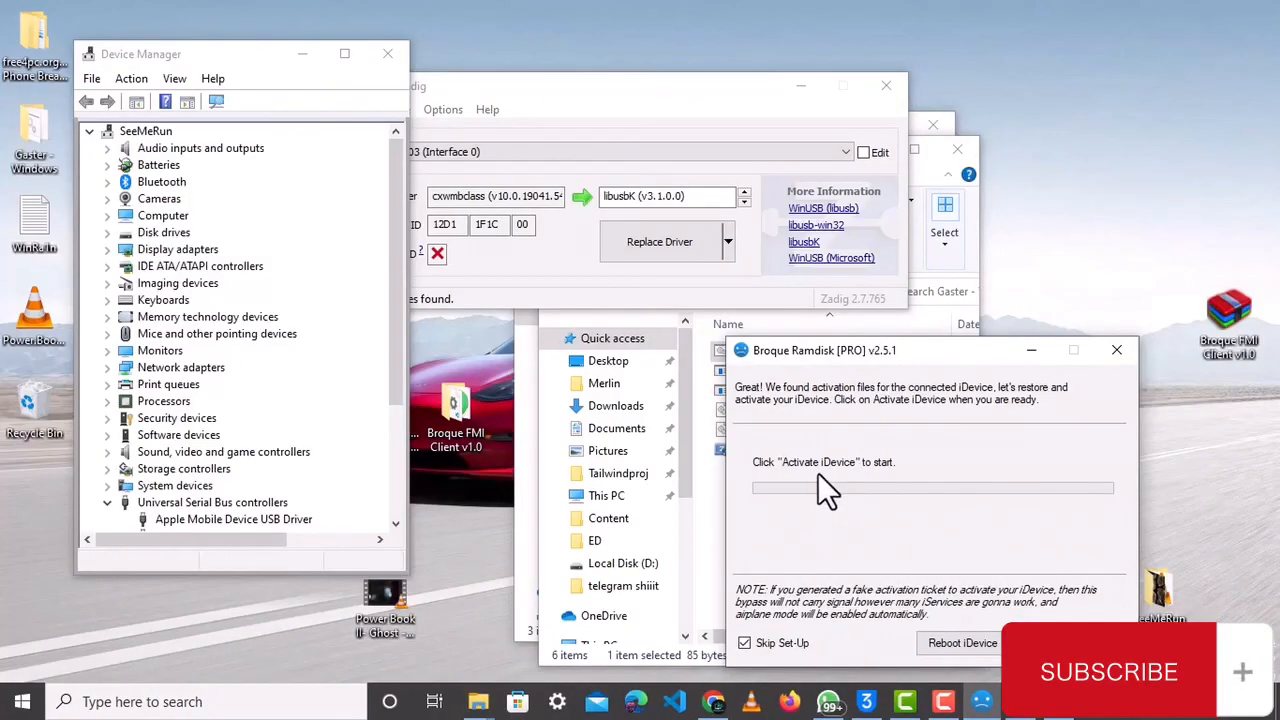
mouse_move(850, 370)
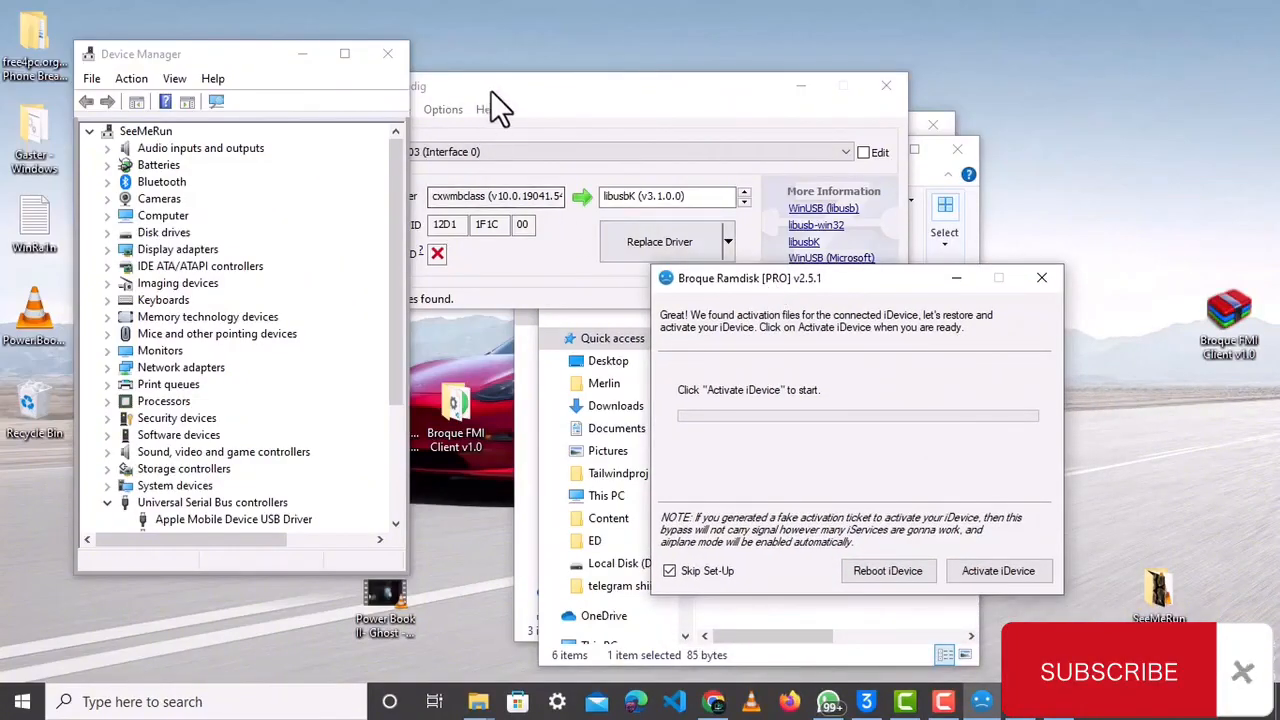
mouse_move(585, 100)
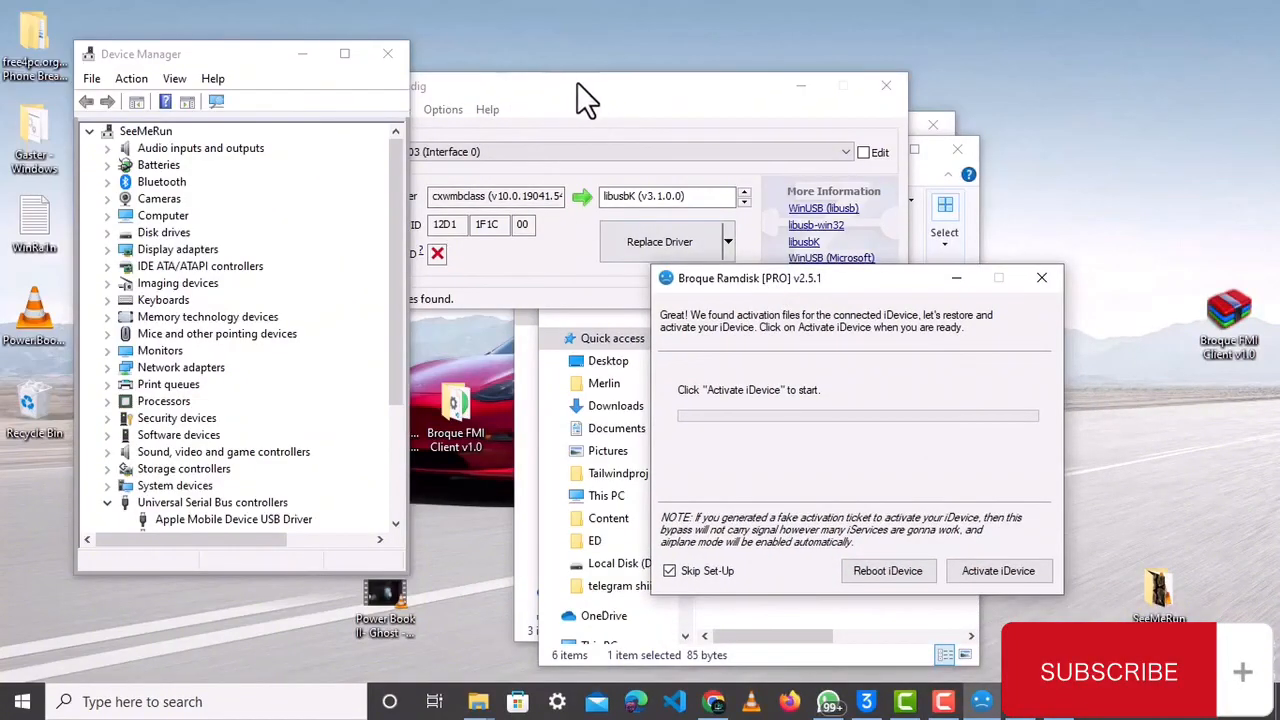